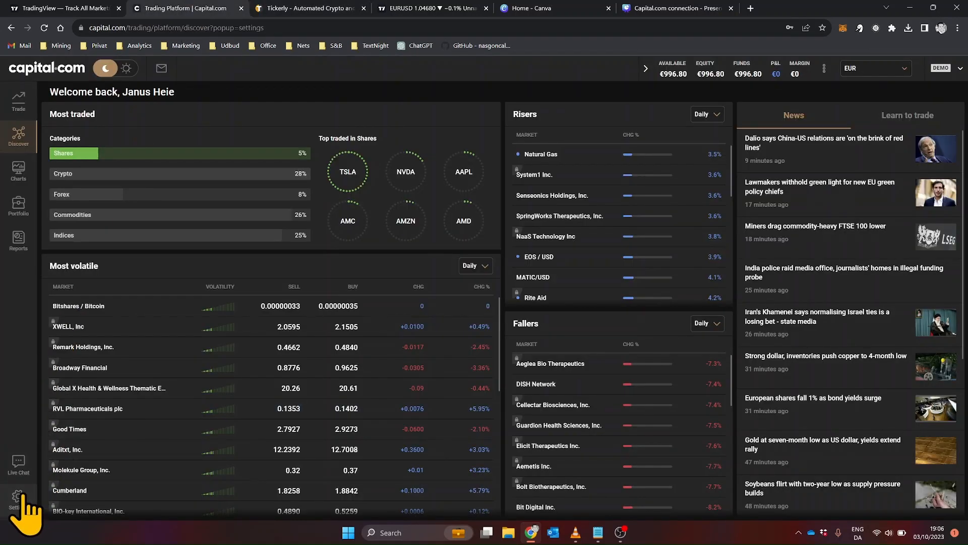
# Open Capital.com Settings on the API integrations page
pyautogui.click(18, 498)
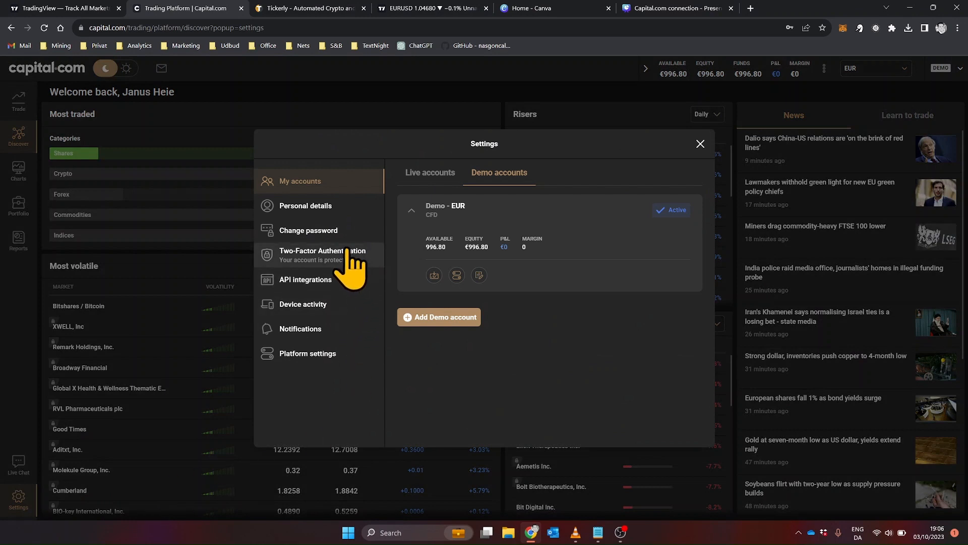
pyautogui.moveTo(321, 254)
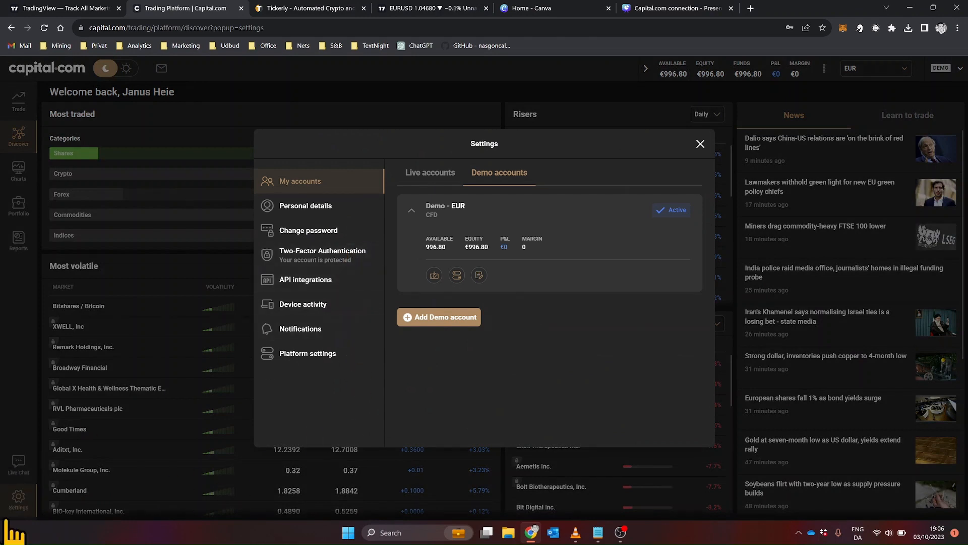
pyautogui.click(305, 279)
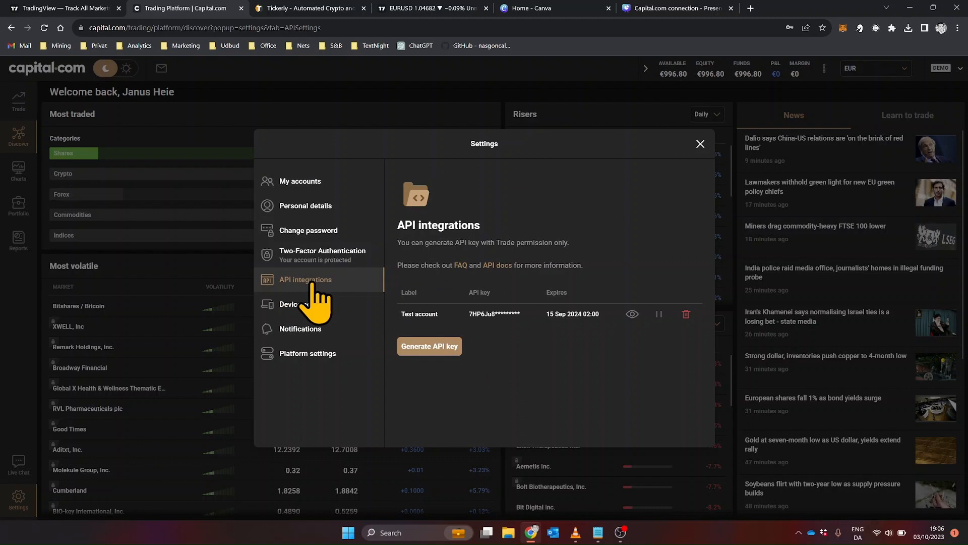
pyautogui.click(429, 346)
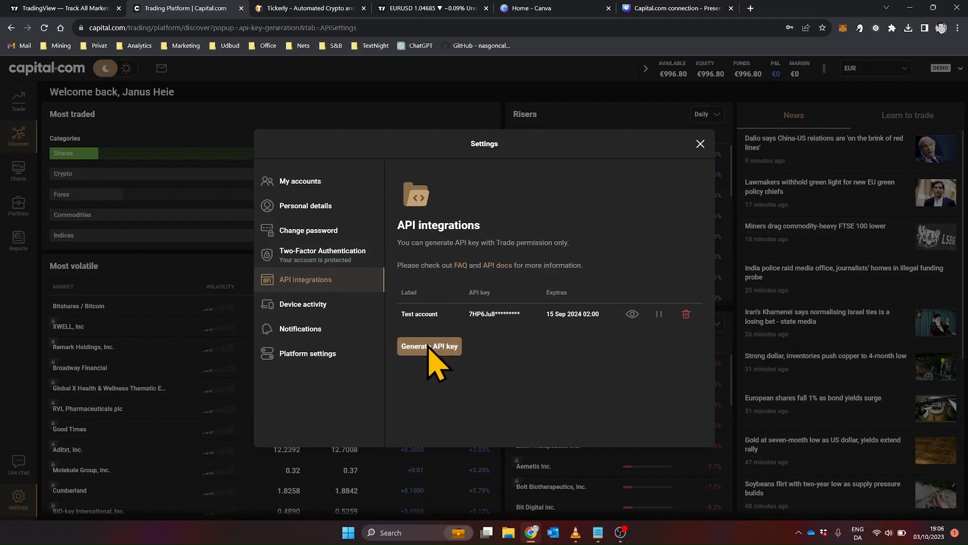
pyautogui.click(428, 346)
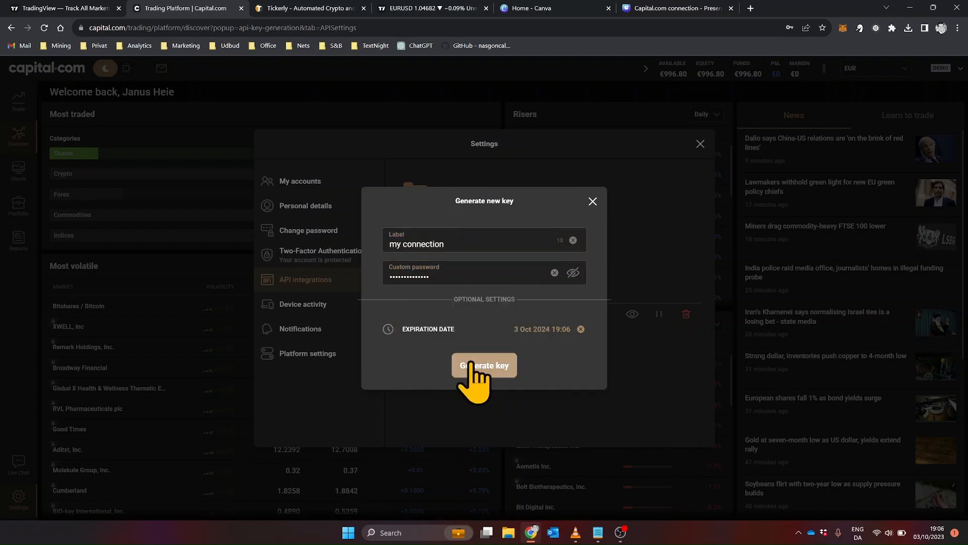
pyautogui.click(483, 365)
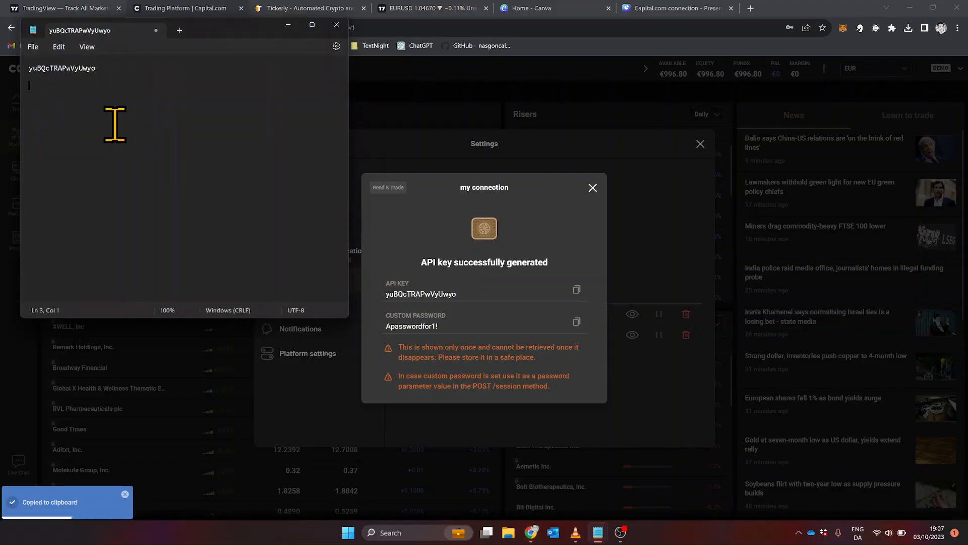
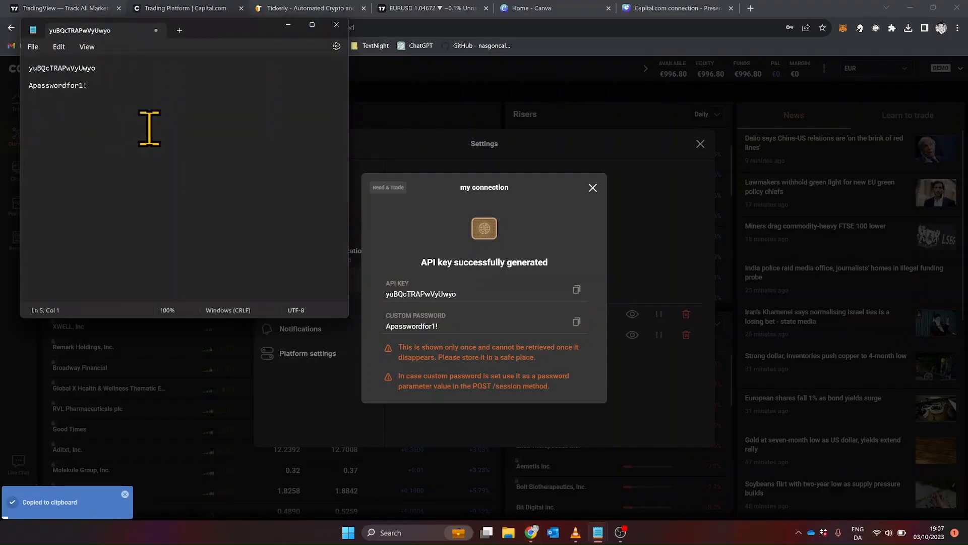
pyautogui.click(591, 188)
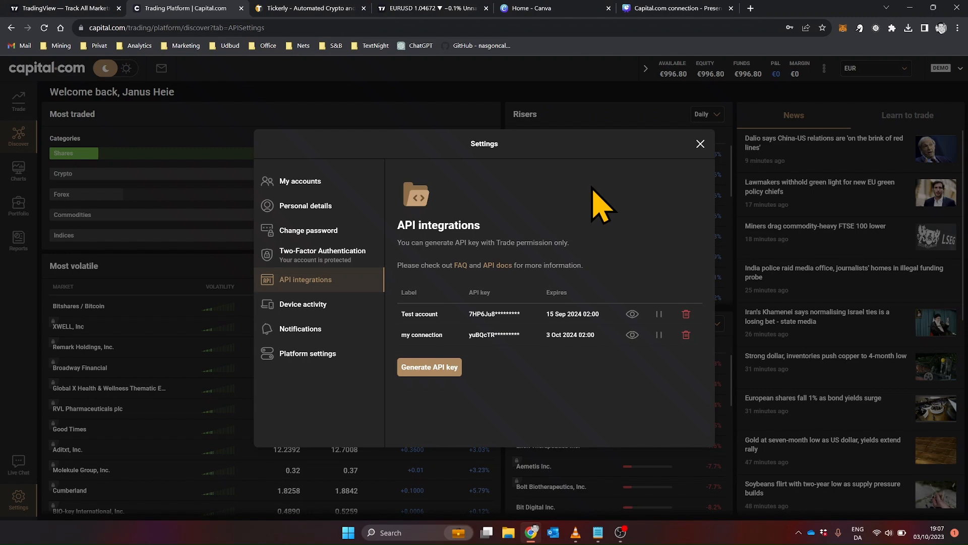
pyautogui.click(303, 8)
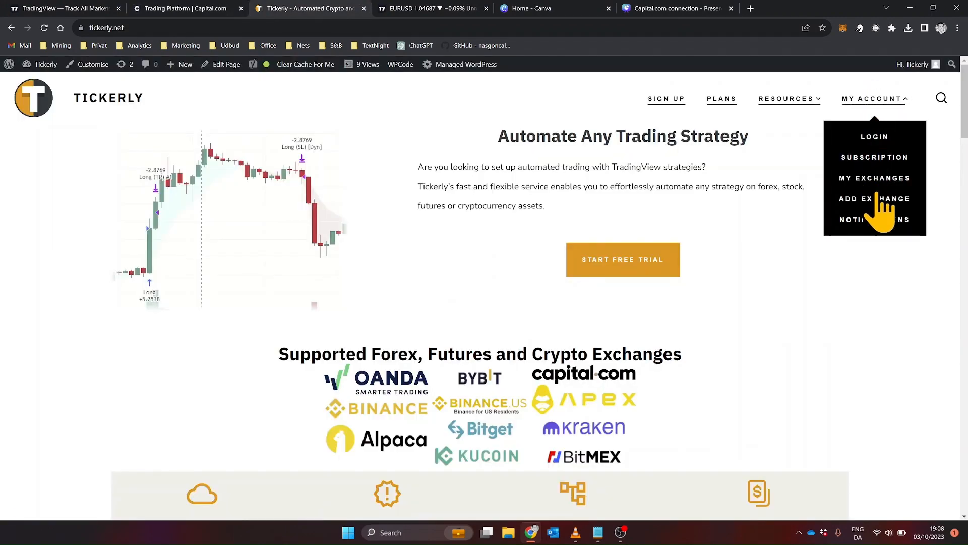
# Start a Tickerly exchange with Capital.com selected and account name 'Main account'
pyautogui.click(874, 198)
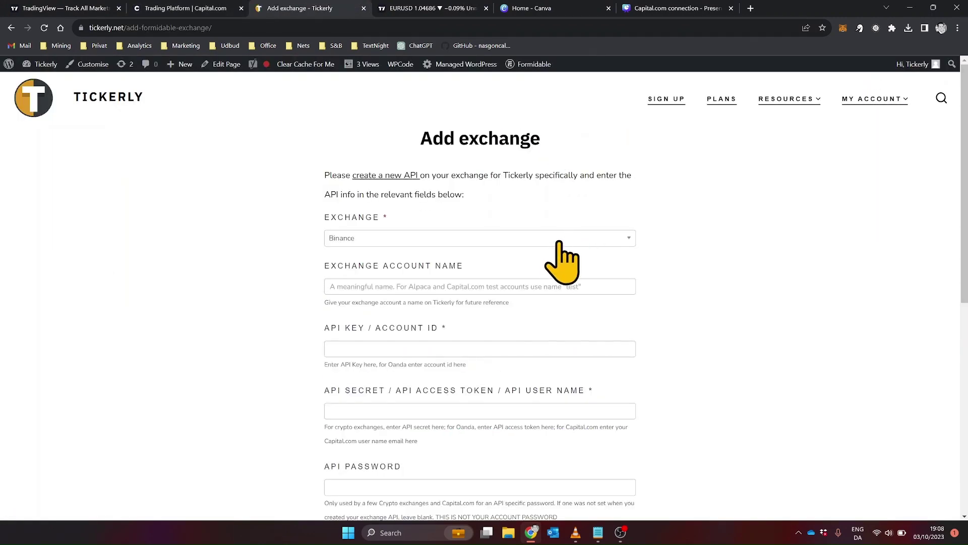
pyautogui.click(480, 238)
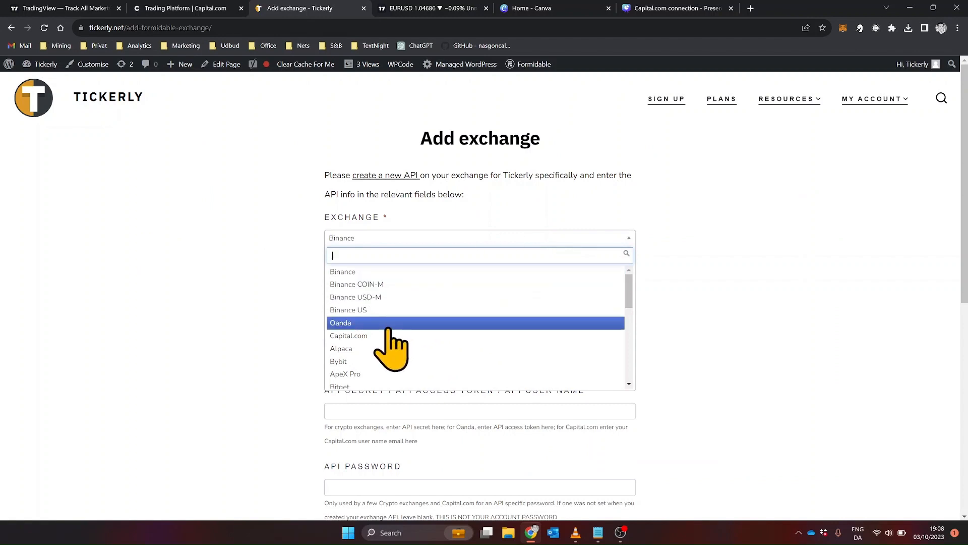
pyautogui.click(348, 335)
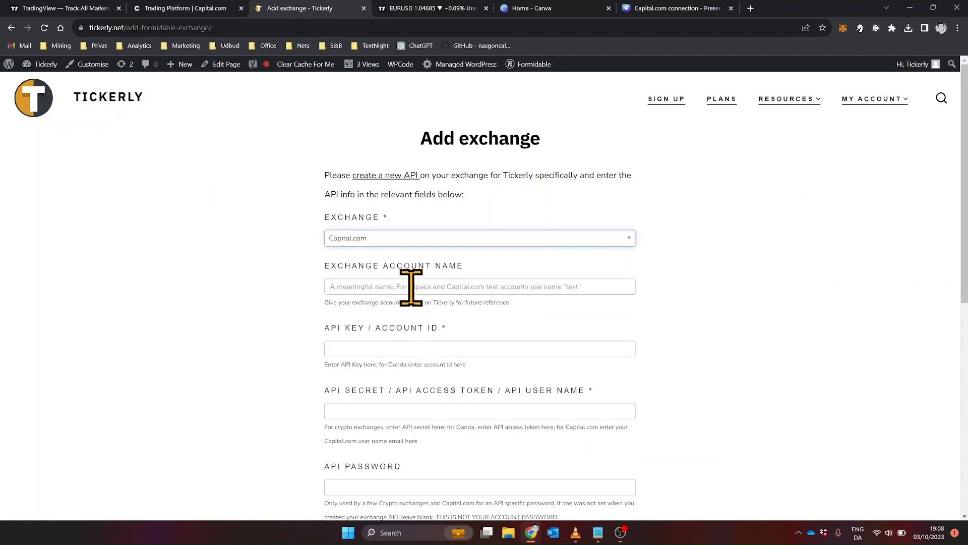
pyautogui.write('Main account')
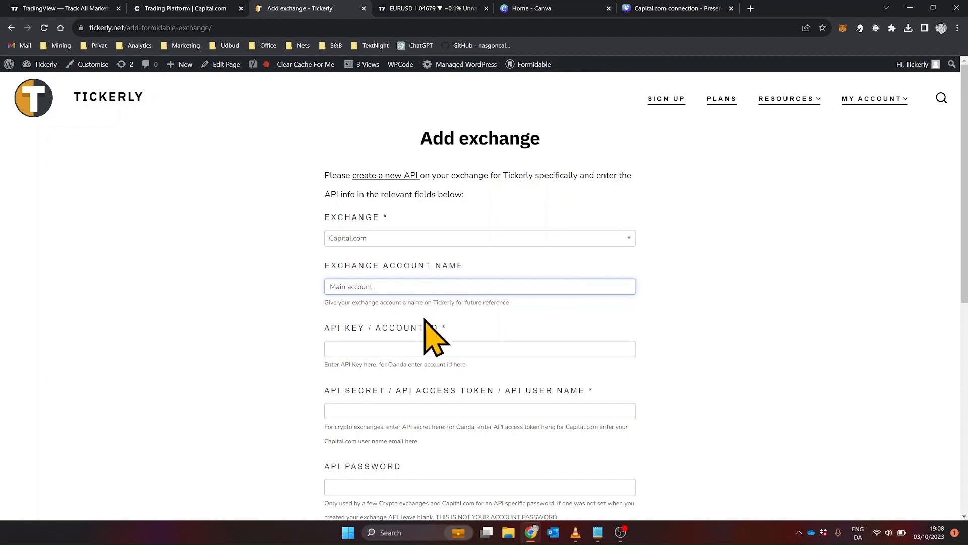
pyautogui.click(479, 349)
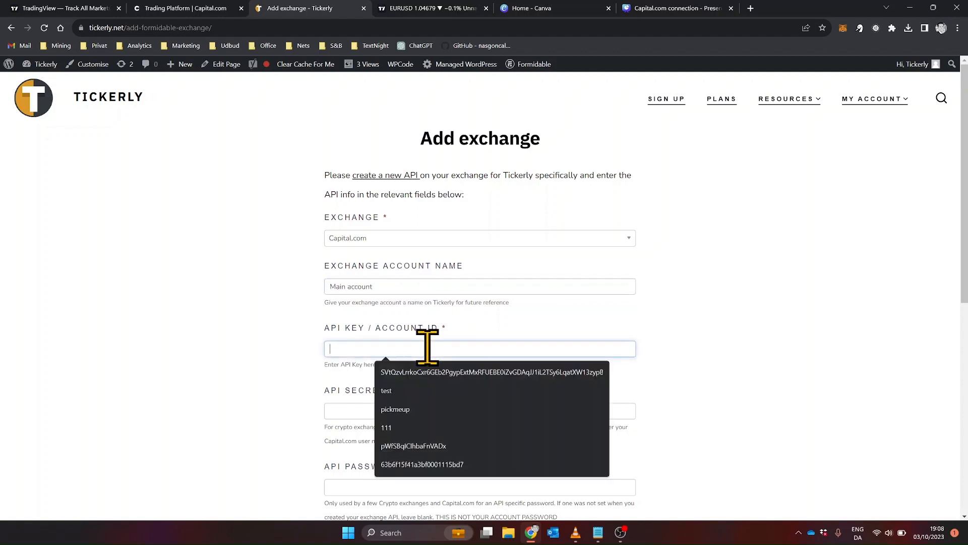
# Enter the saved API key, login email and password into the Add exchange form
pyautogui.press('alt+tab')
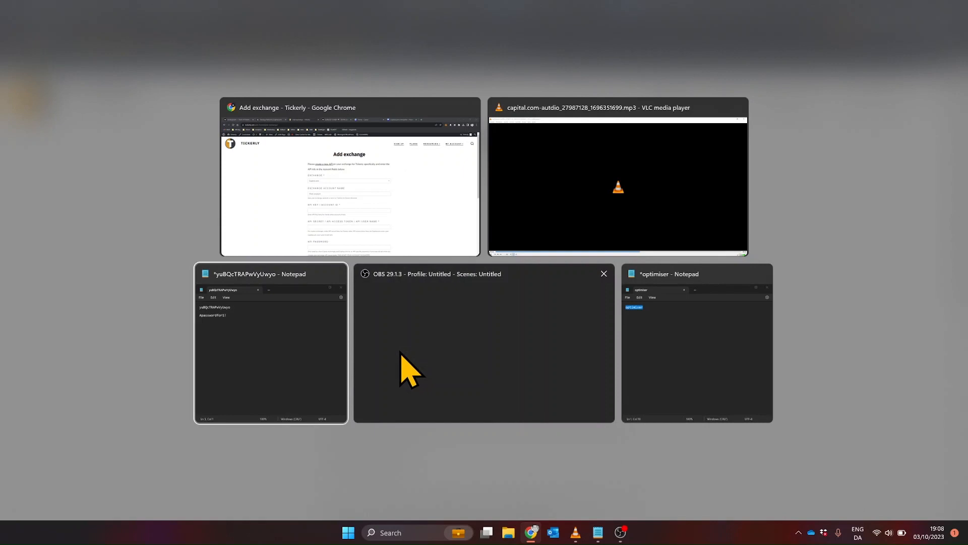
pyautogui.click(271, 343)
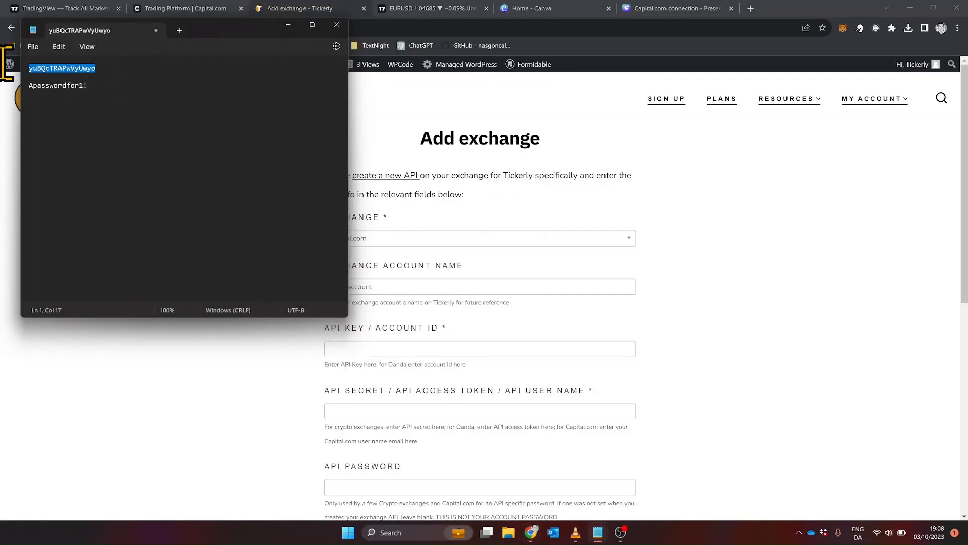
pyautogui.click(480, 348)
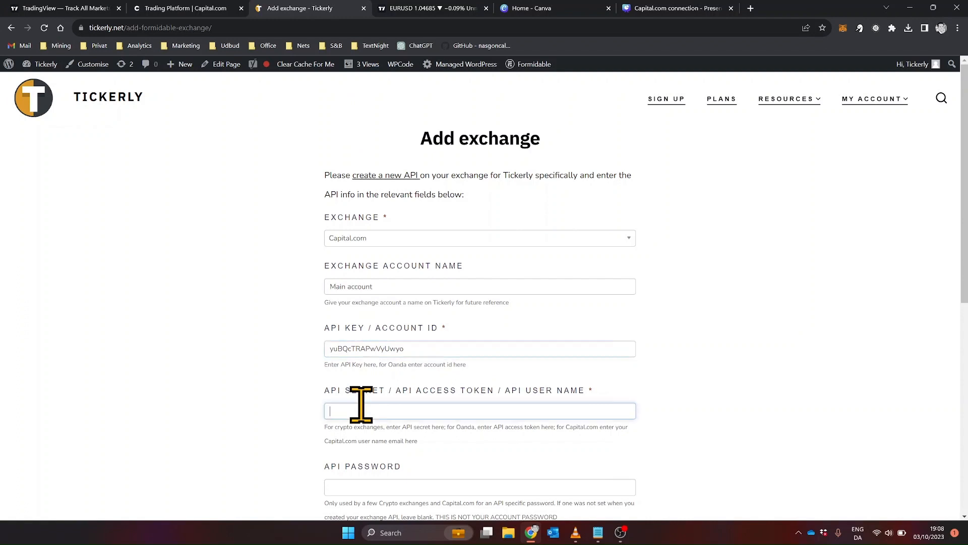
pyautogui.write('myemail')
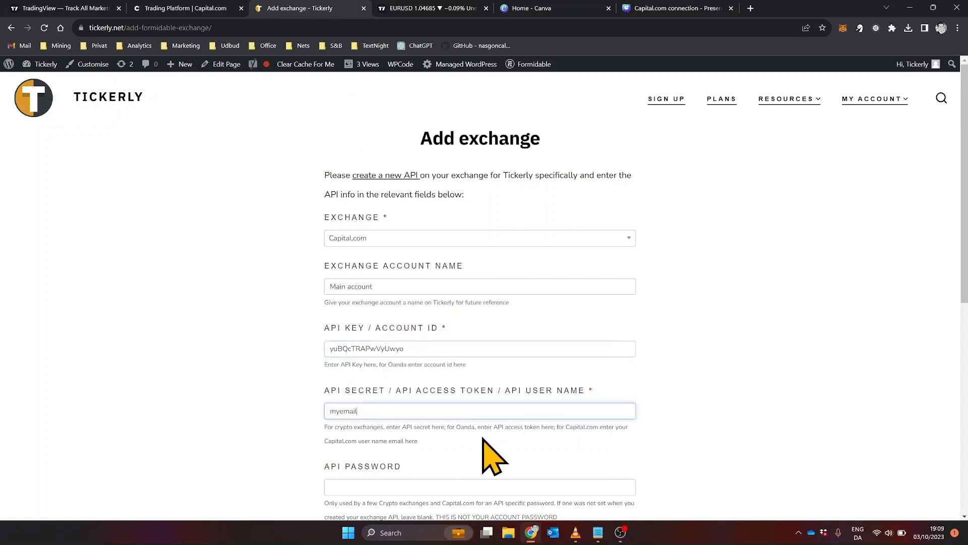
pyautogui.write('@gmail.com')
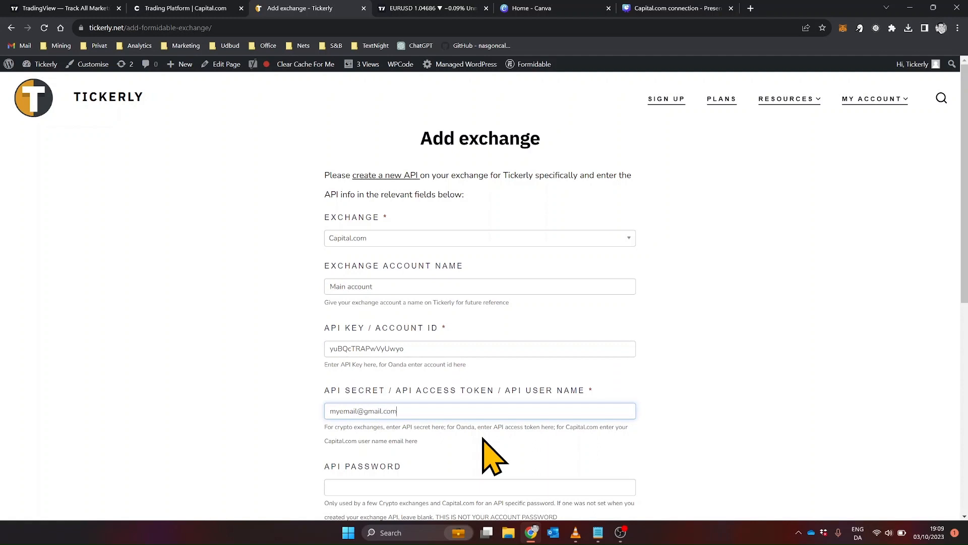
pyautogui.scroll(-3)
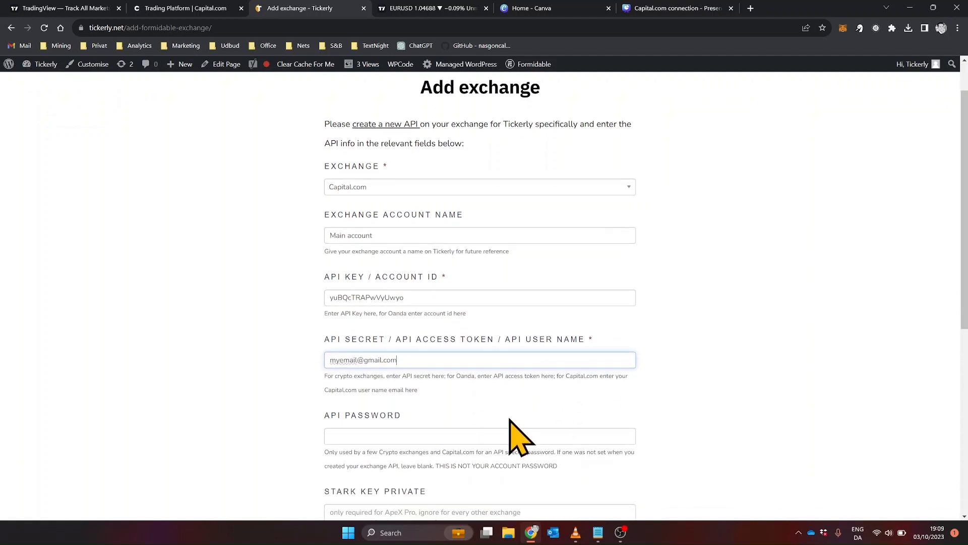
pyautogui.click(597, 533)
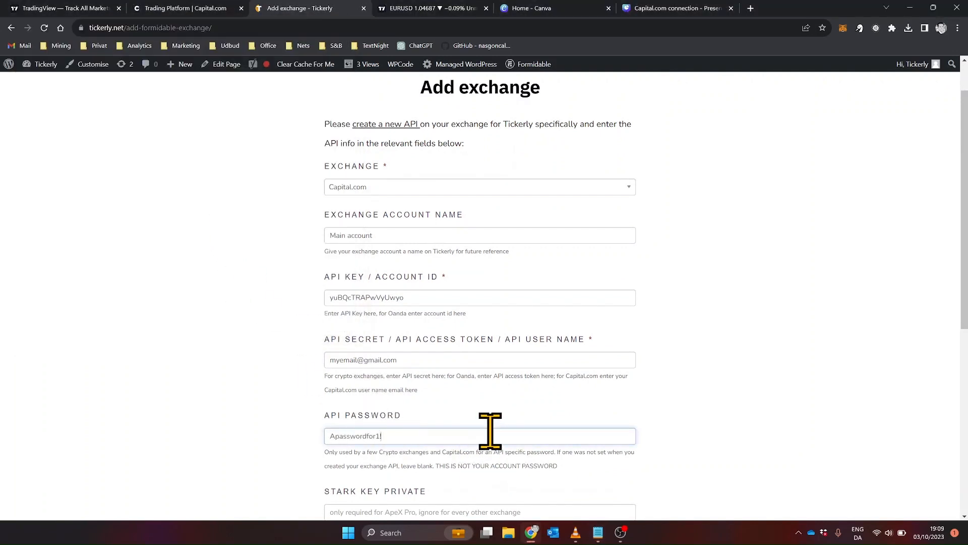
# Submit the Capital.com connection and review its alert message under My exchanges
pyautogui.scroll(-3)
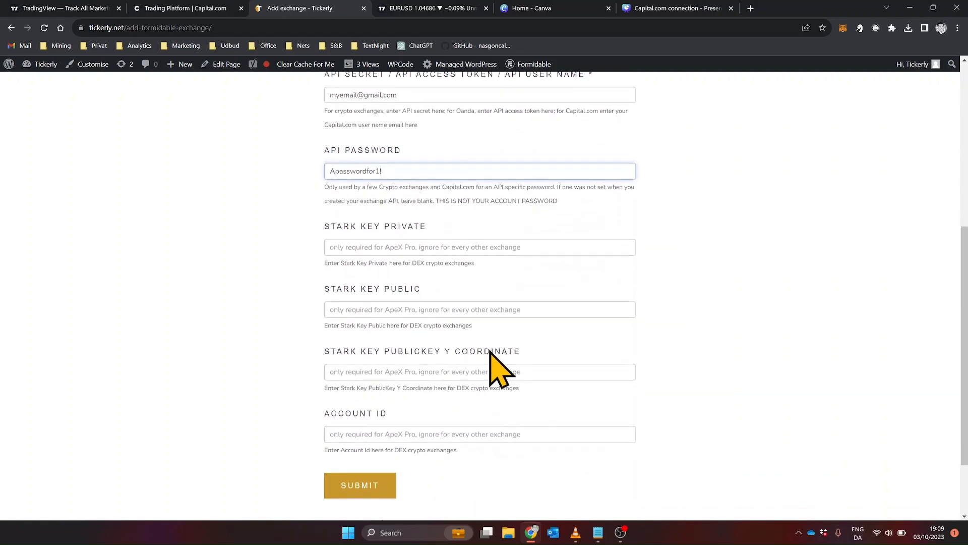
pyautogui.scroll(-3)
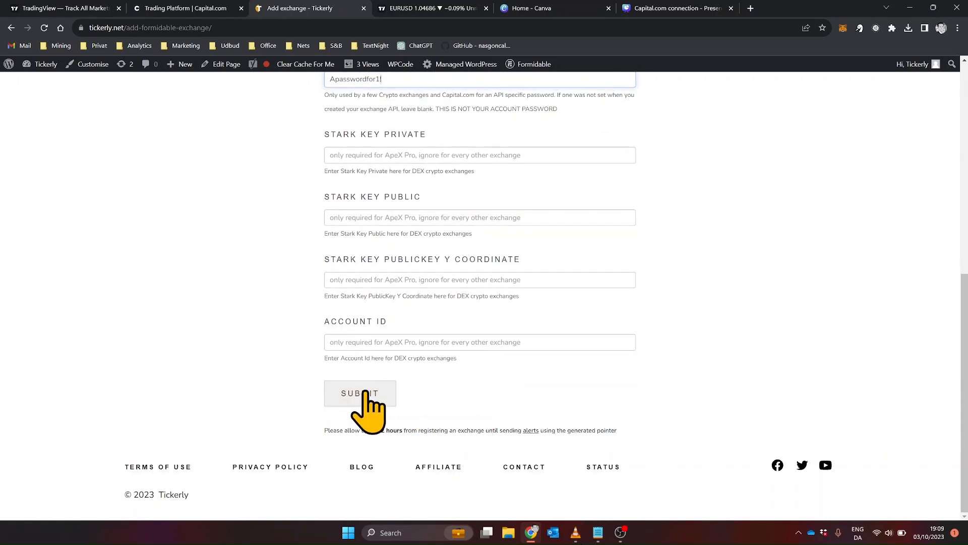
pyautogui.click(360, 392)
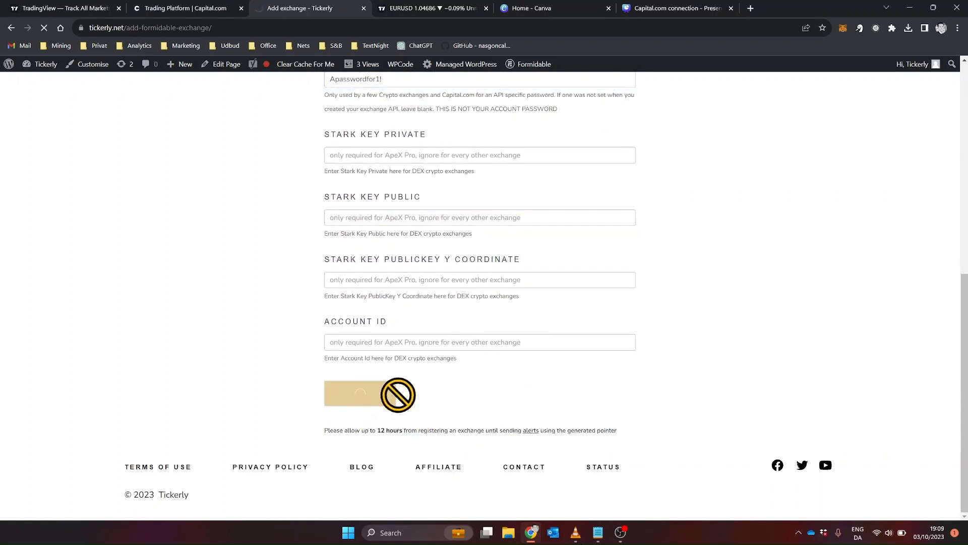
pyautogui.click(355, 393)
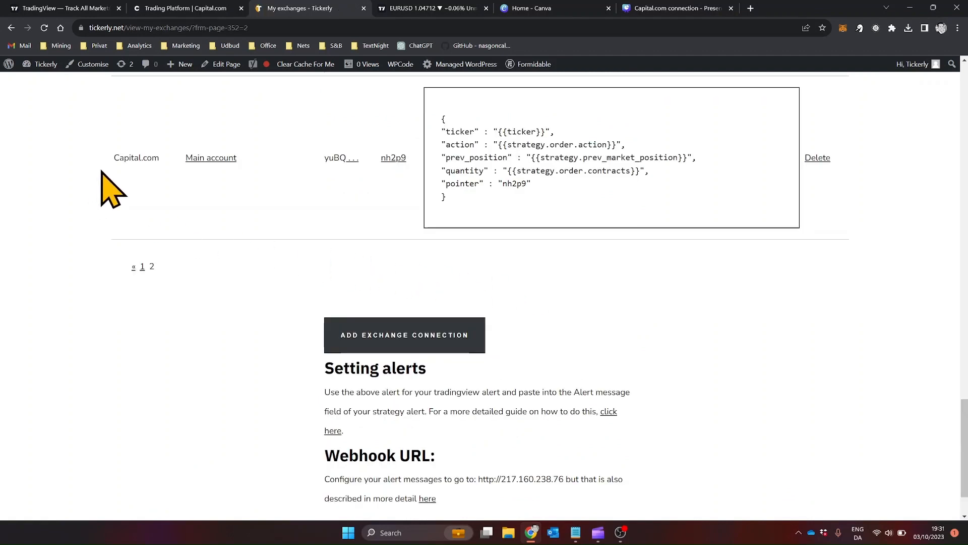
pyautogui.moveTo(377, 143)
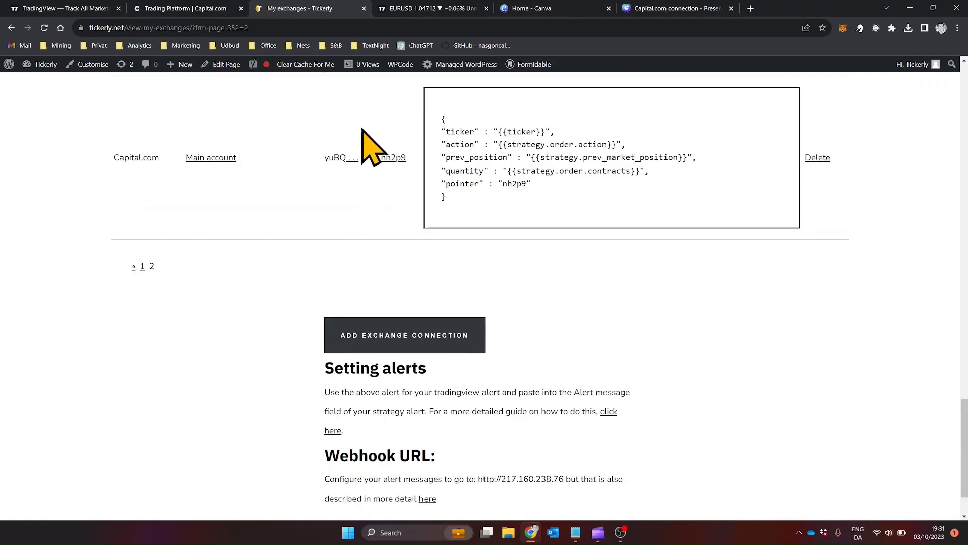
pyautogui.moveTo(321, 244)
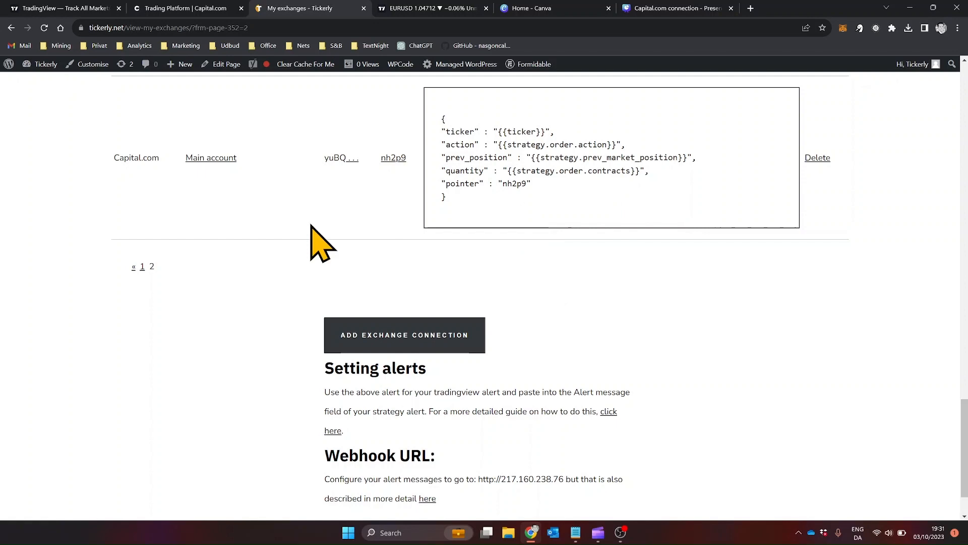
pyautogui.click(62, 8)
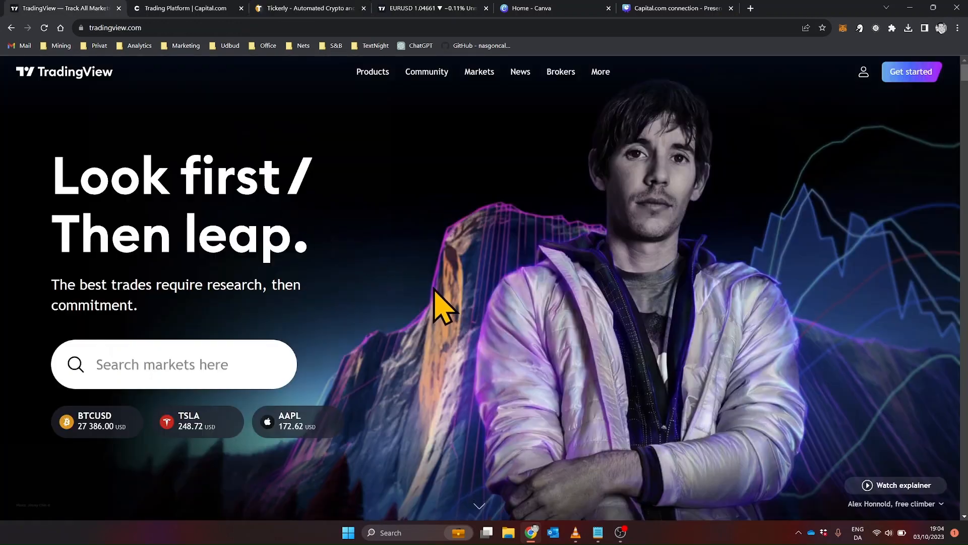
pyautogui.moveTo(479, 228)
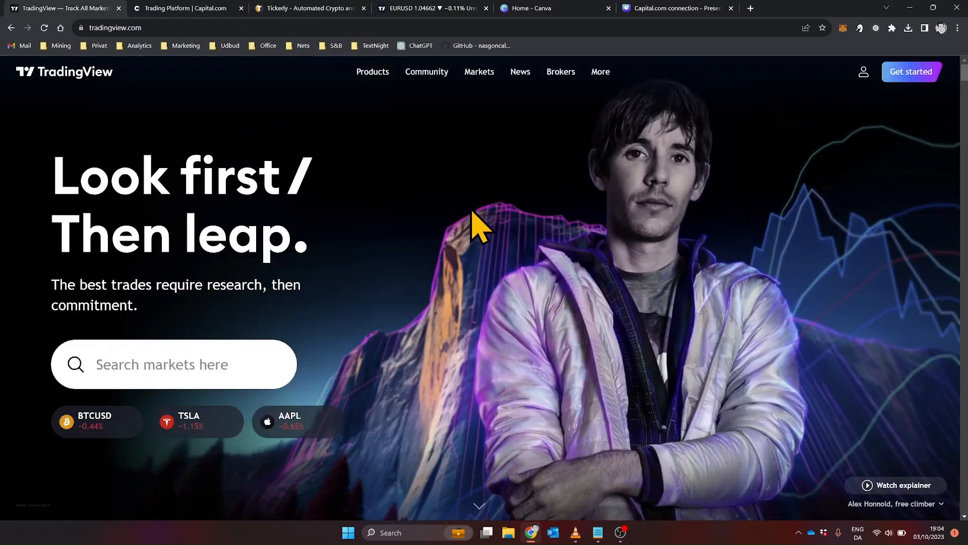
# Open the EURUSD chart in TradingView
pyautogui.click(372, 72)
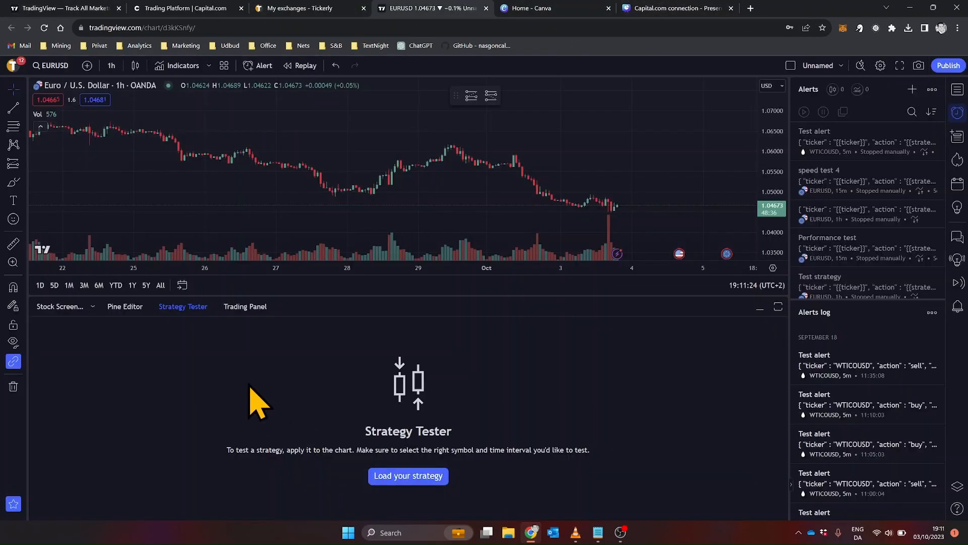
pyautogui.moveTo(65, 86)
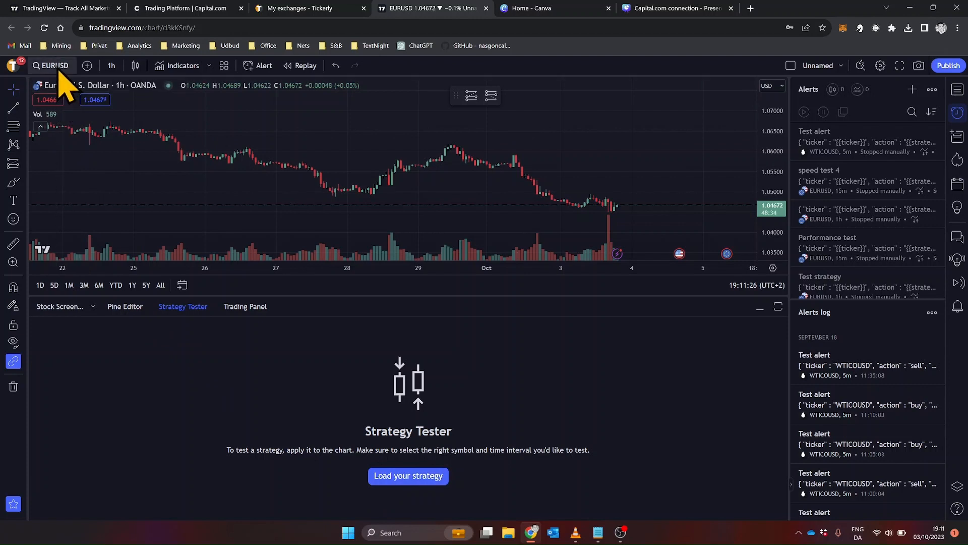
pyautogui.moveTo(185, 86)
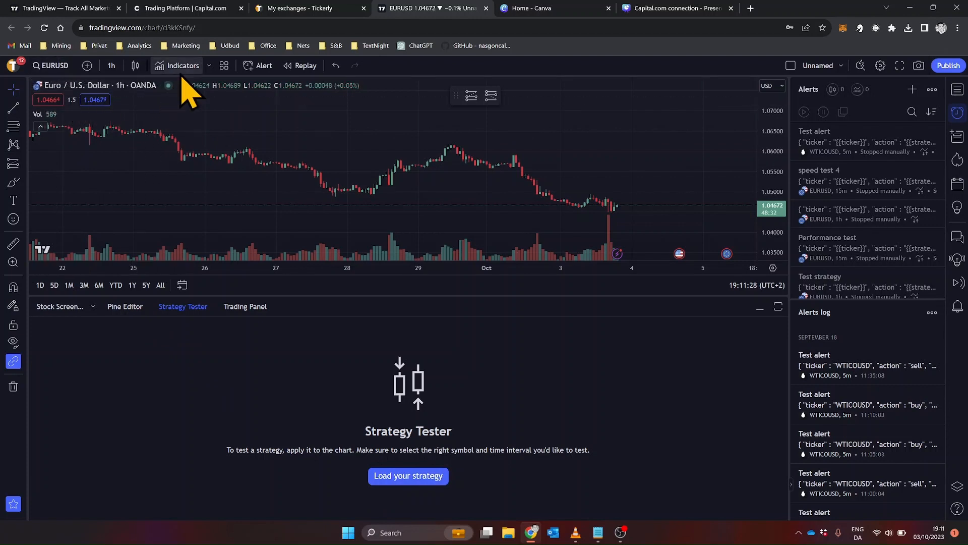
# Search 'ftb' in Indicators and add FTB Strategy (Automated) to the EURUSD chart
pyautogui.click(182, 65)
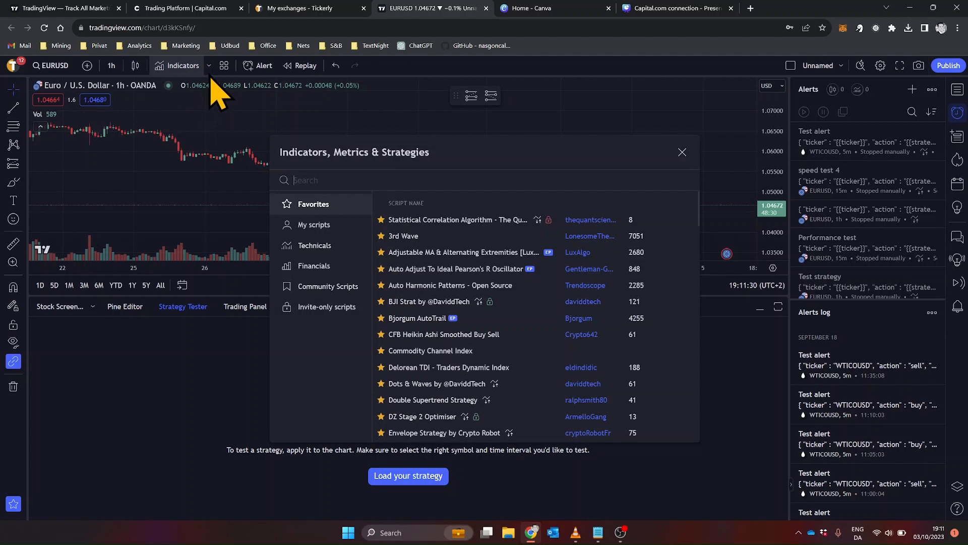
pyautogui.moveTo(346, 179)
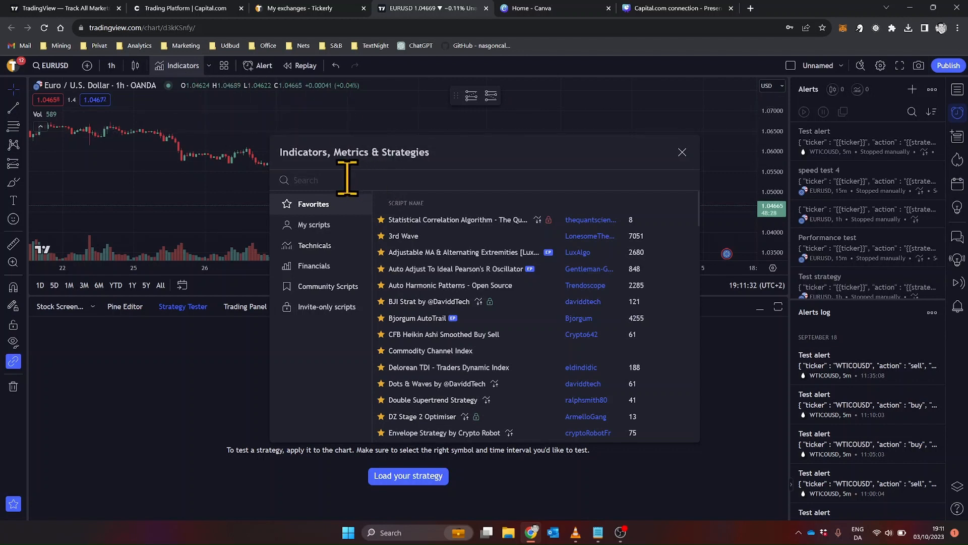
pyautogui.write('ftb')
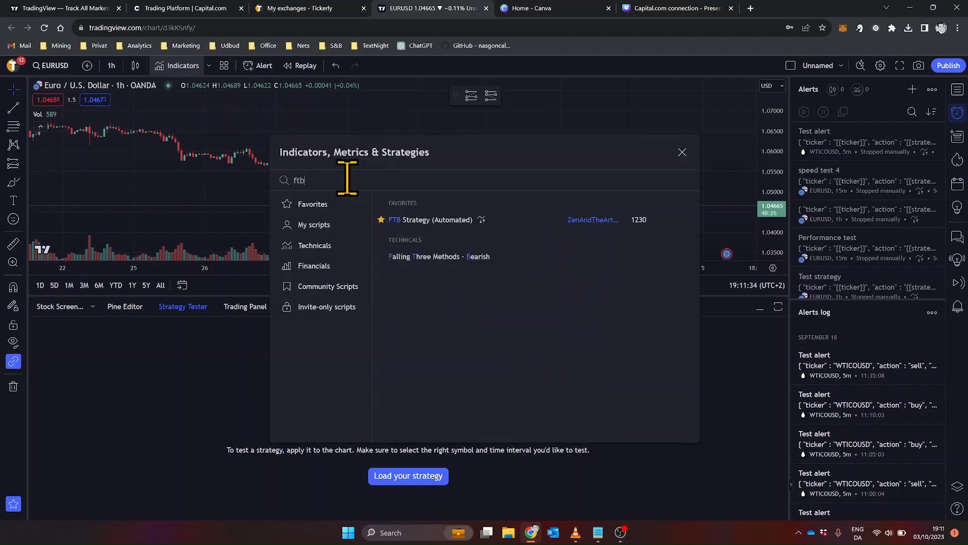
pyautogui.moveTo(424, 220)
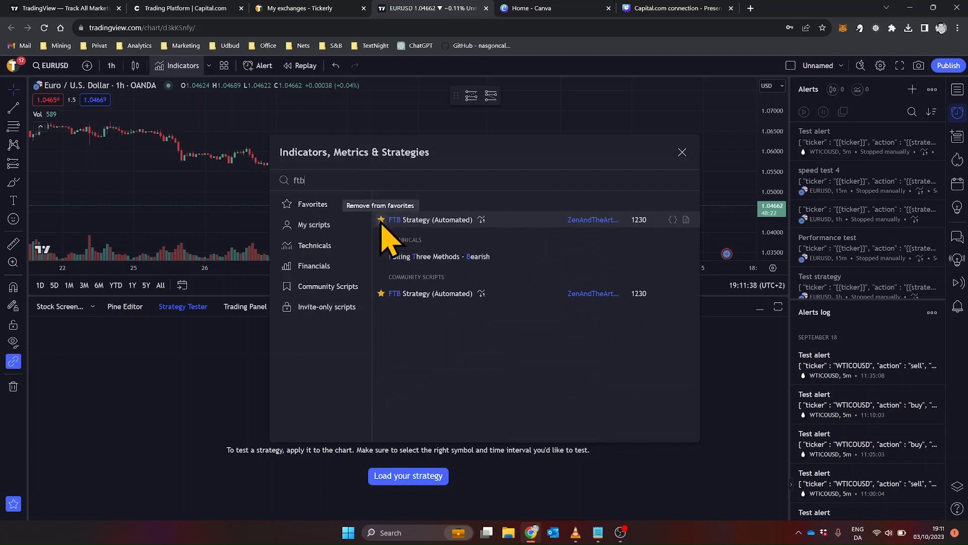
pyautogui.moveTo(435, 238)
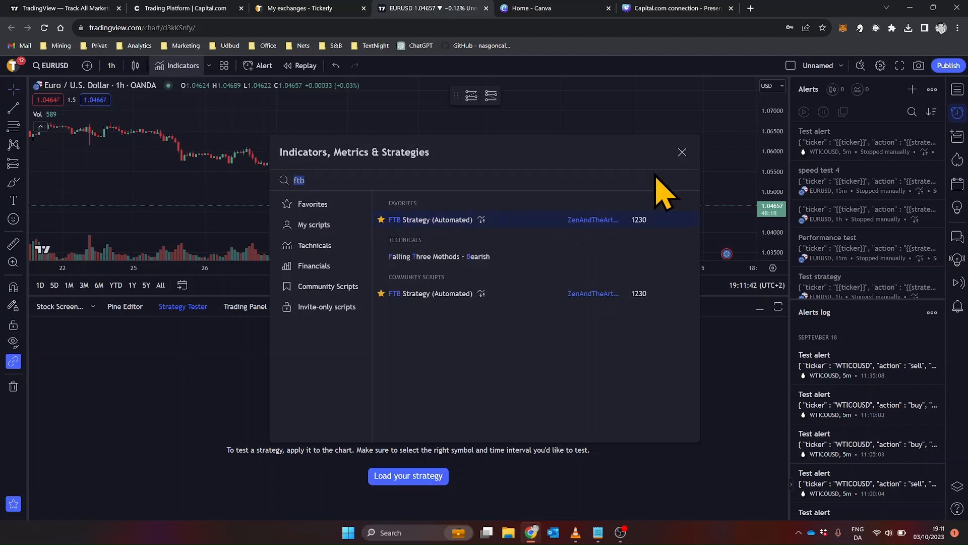
pyautogui.click(431, 219)
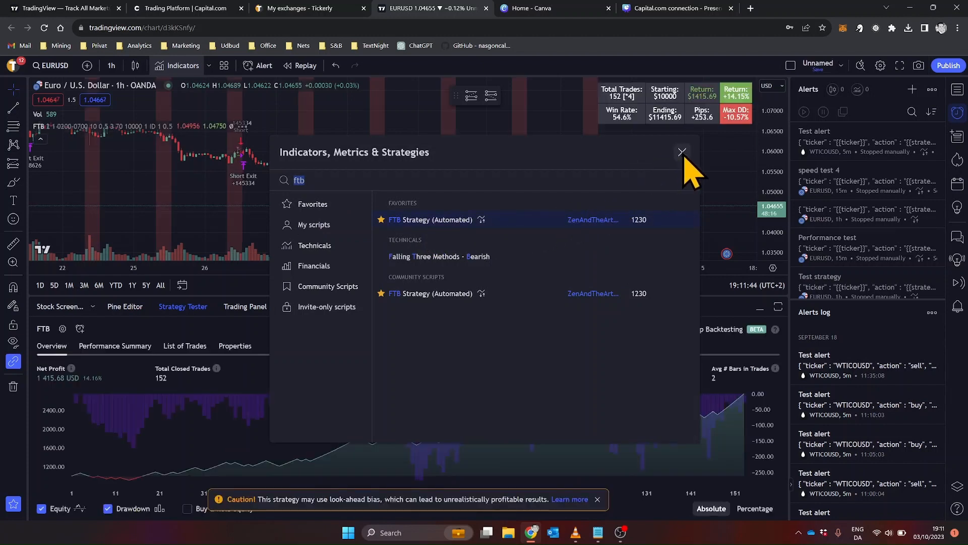
pyautogui.click(682, 152)
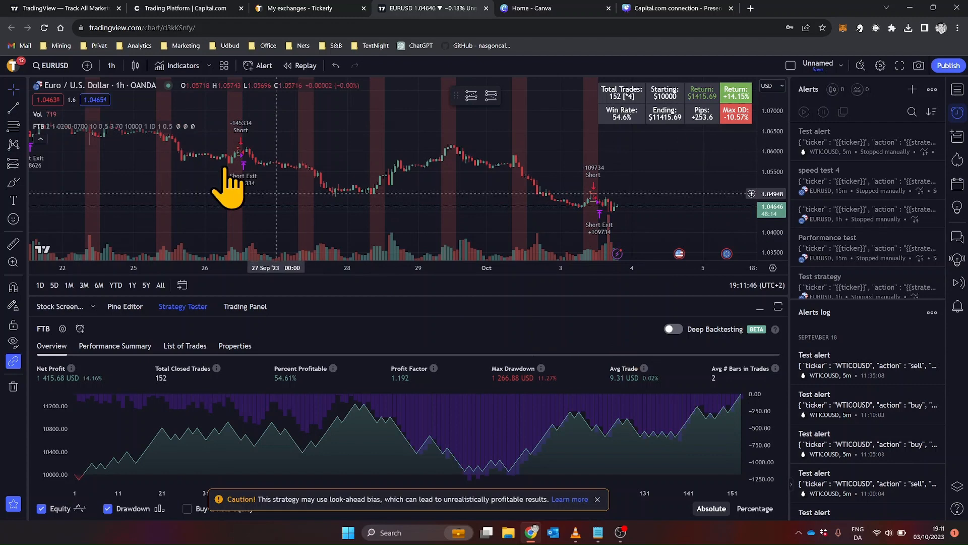
pyautogui.moveTo(195, 126)
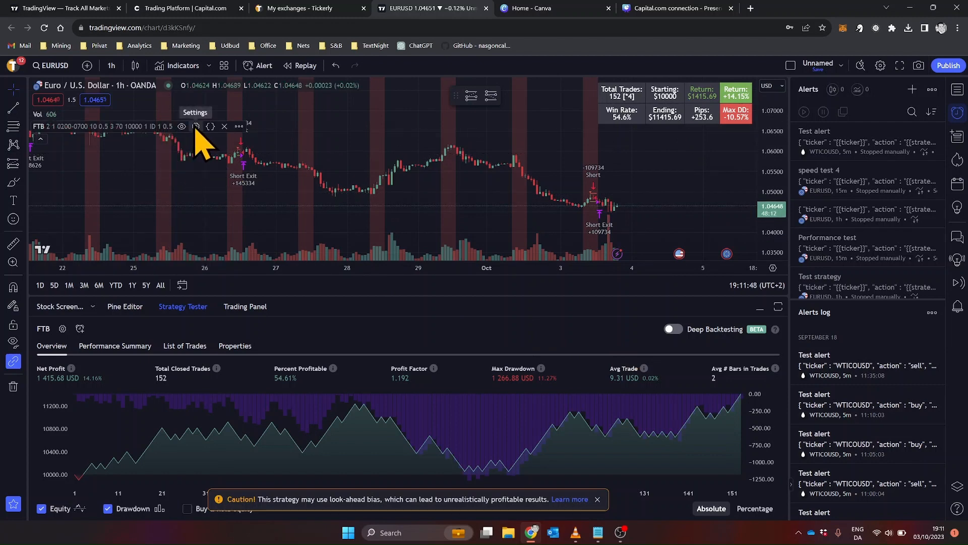
pyautogui.click(195, 126)
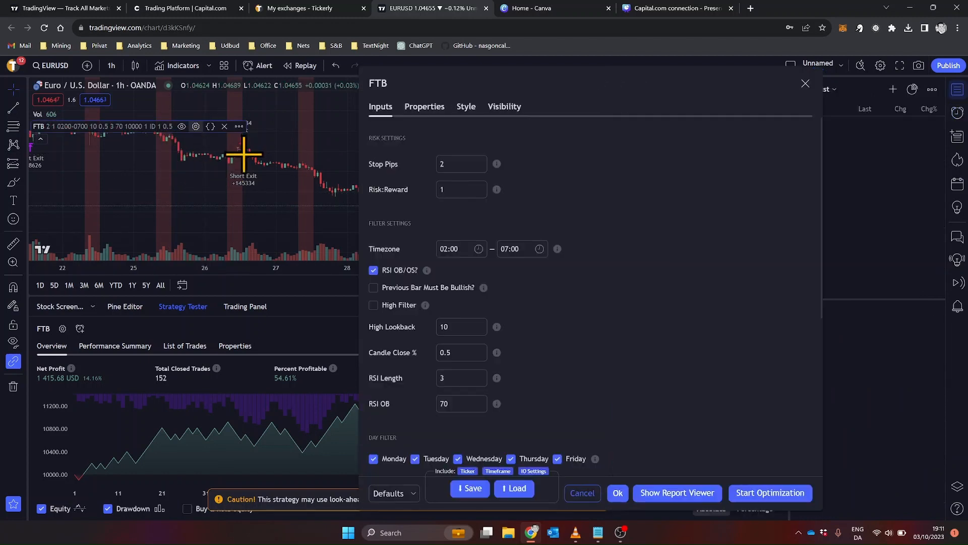
# Set the FTB strategy's Stop Pips to 10 and confirm the settings
pyautogui.click(770, 492)
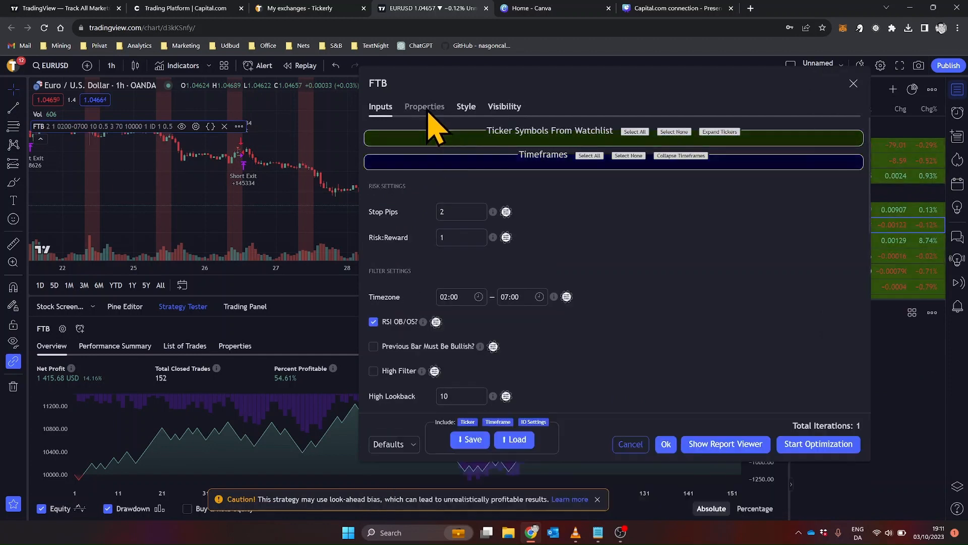
pyautogui.moveTo(461, 211)
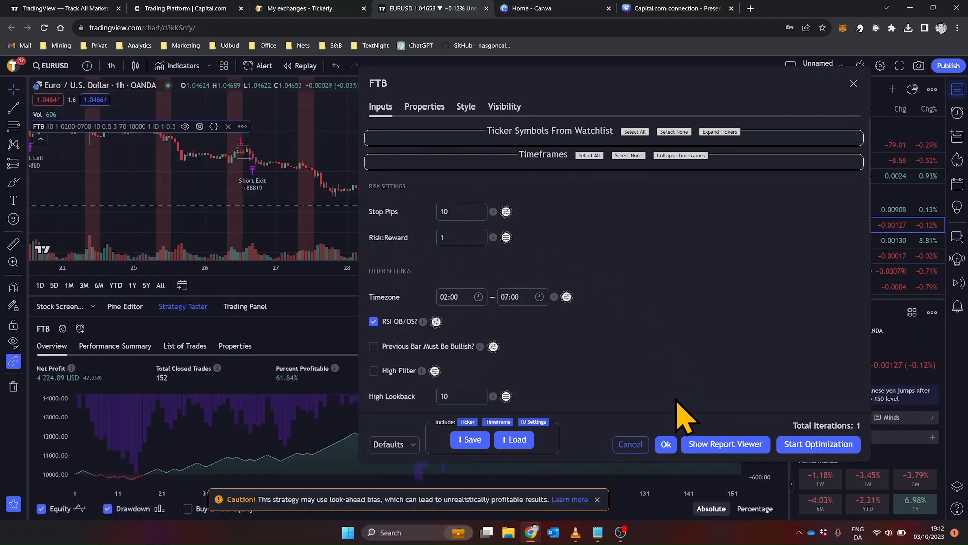
pyautogui.click(666, 443)
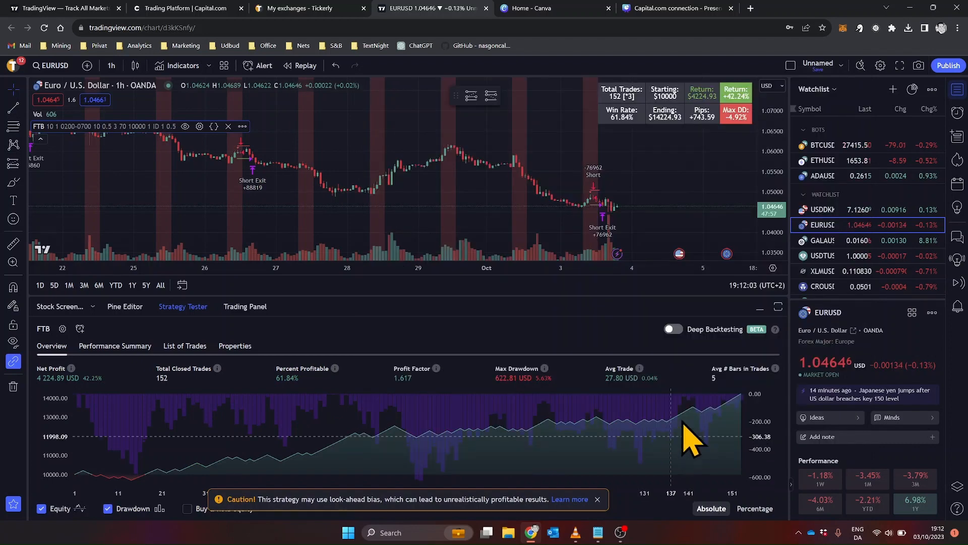
pyautogui.moveTo(268, 470)
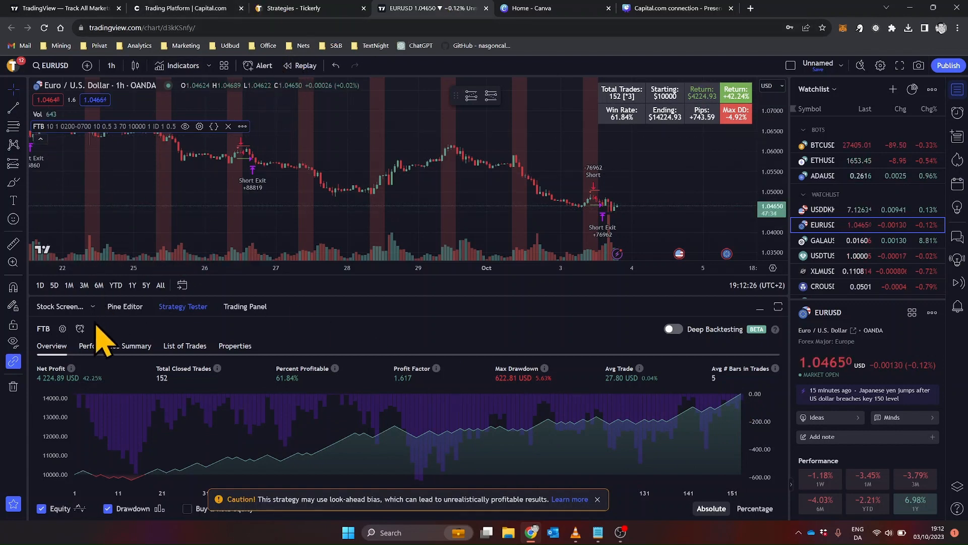
# Draft a strategy alert named 'prod alert' triggering on order fills only
pyautogui.click(264, 65)
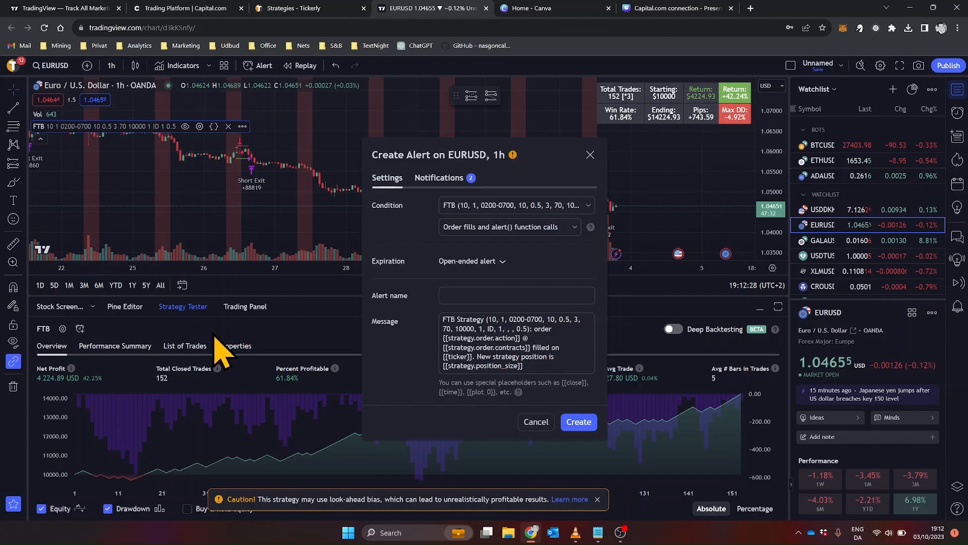
pyautogui.click(509, 226)
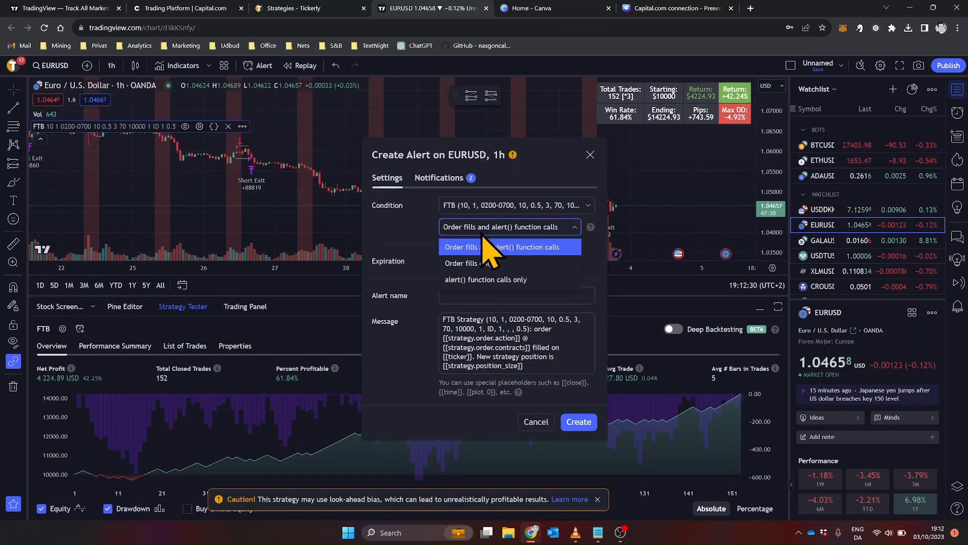
pyautogui.click(461, 263)
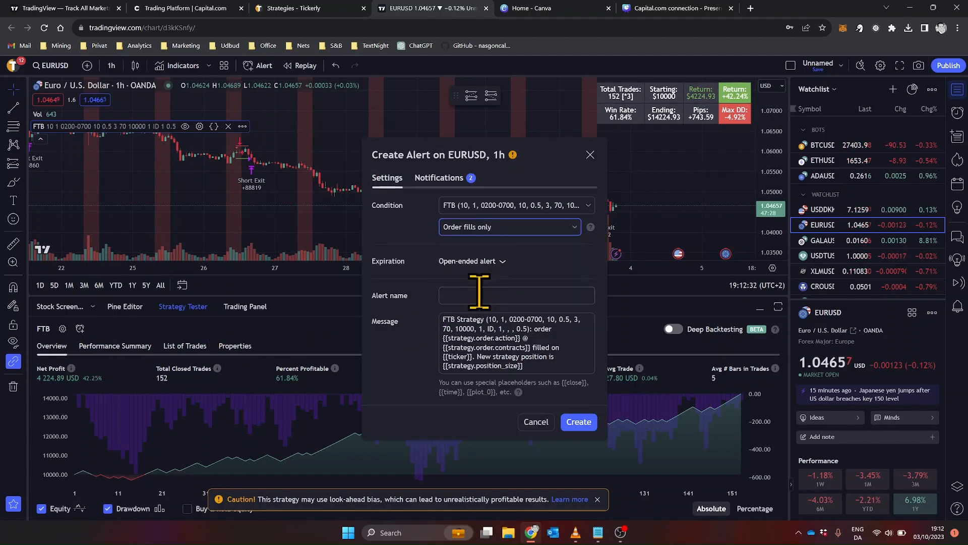
pyautogui.click(517, 295)
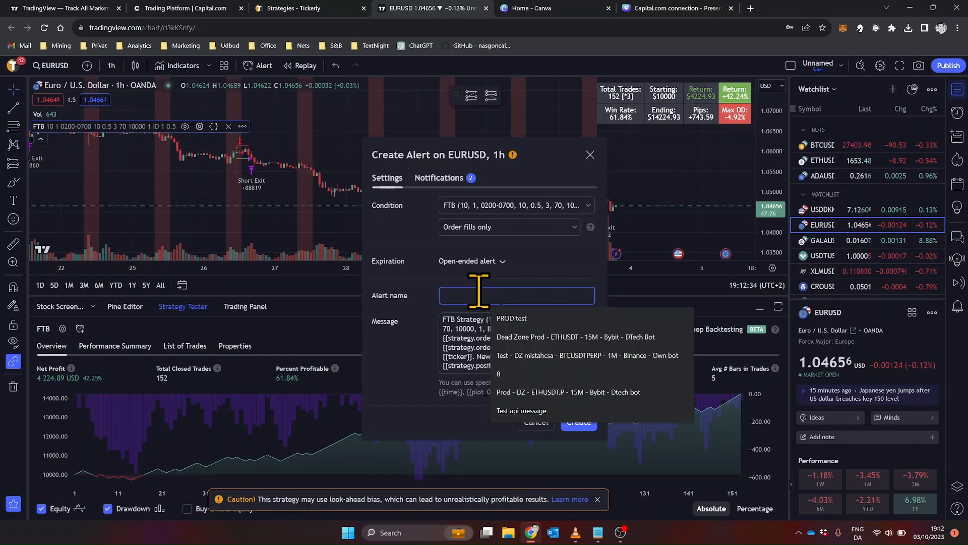
pyautogui.write('prod s')
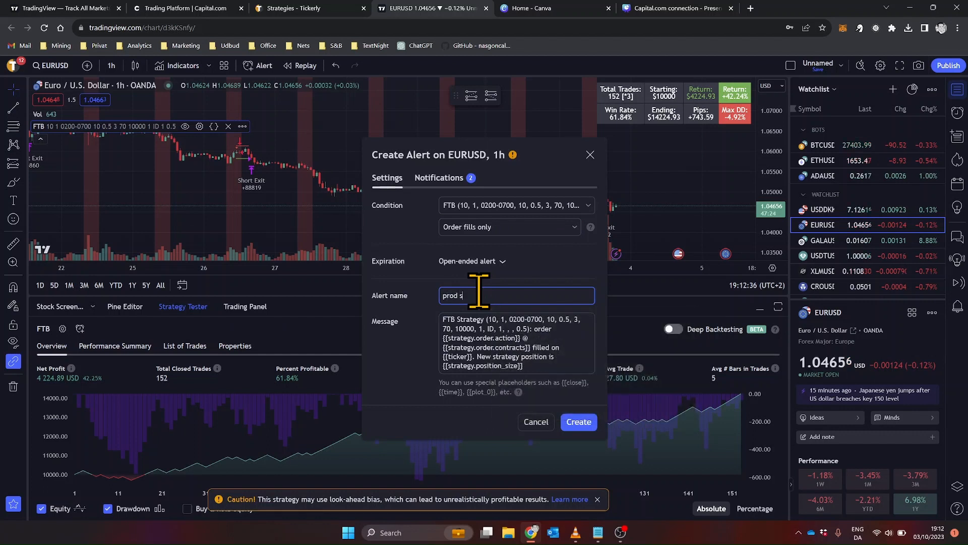
pyautogui.write('alert')
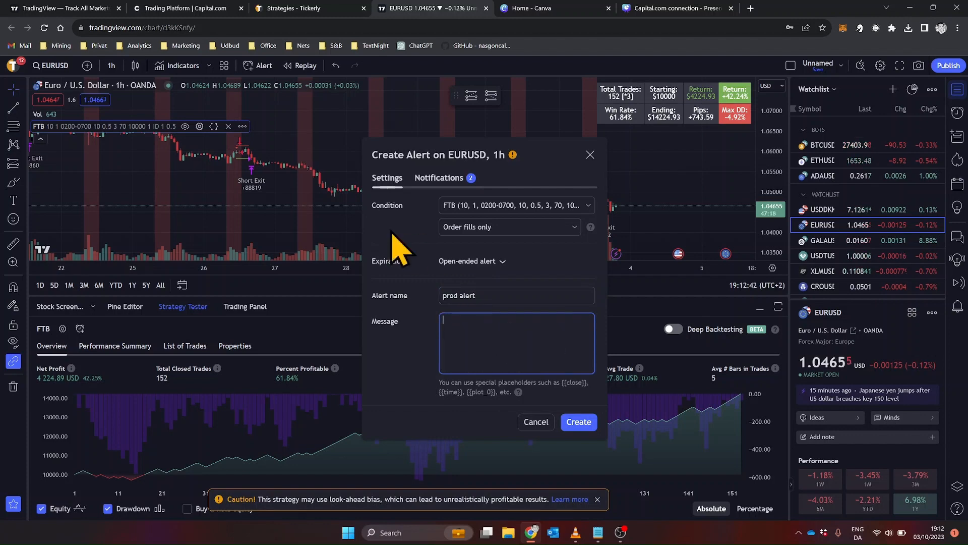
pyautogui.click(291, 9)
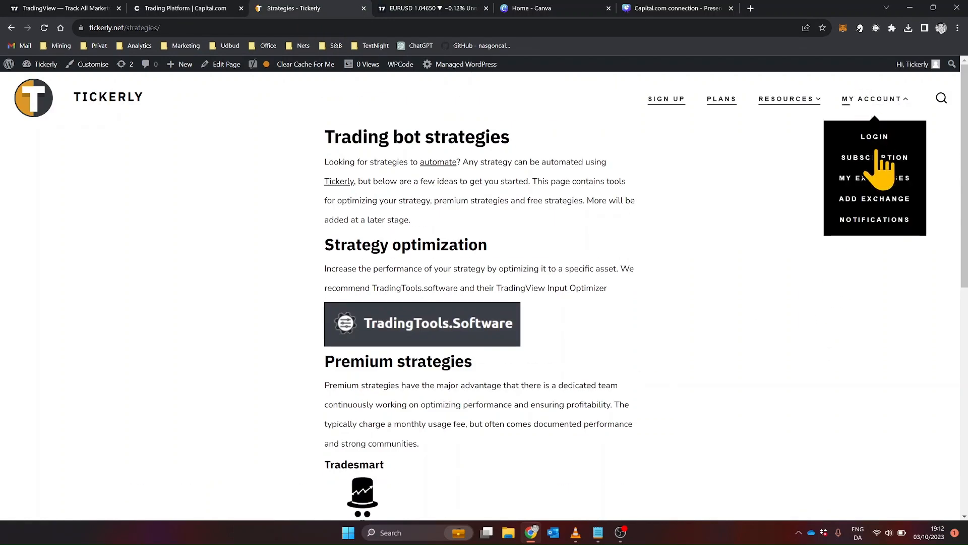
pyautogui.click(421, 323)
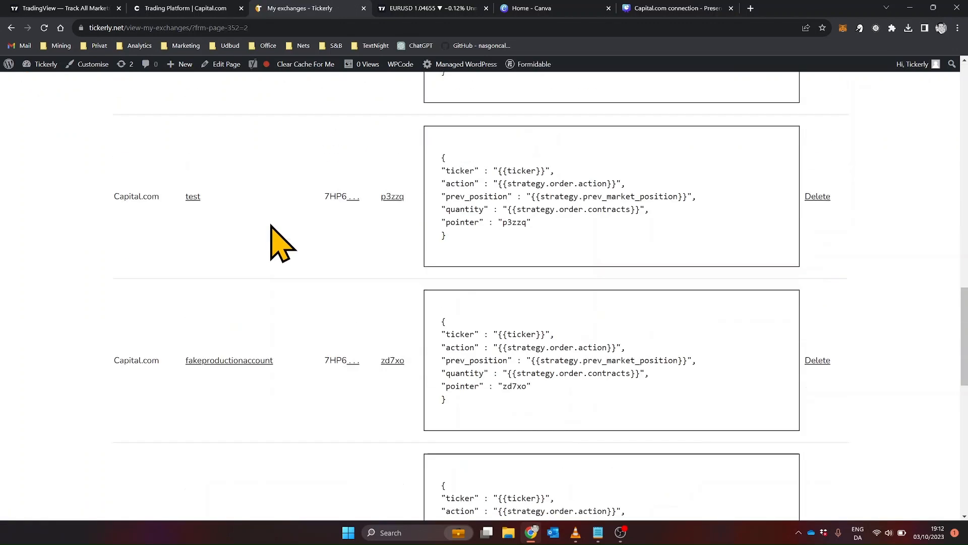
pyautogui.scroll(-3)
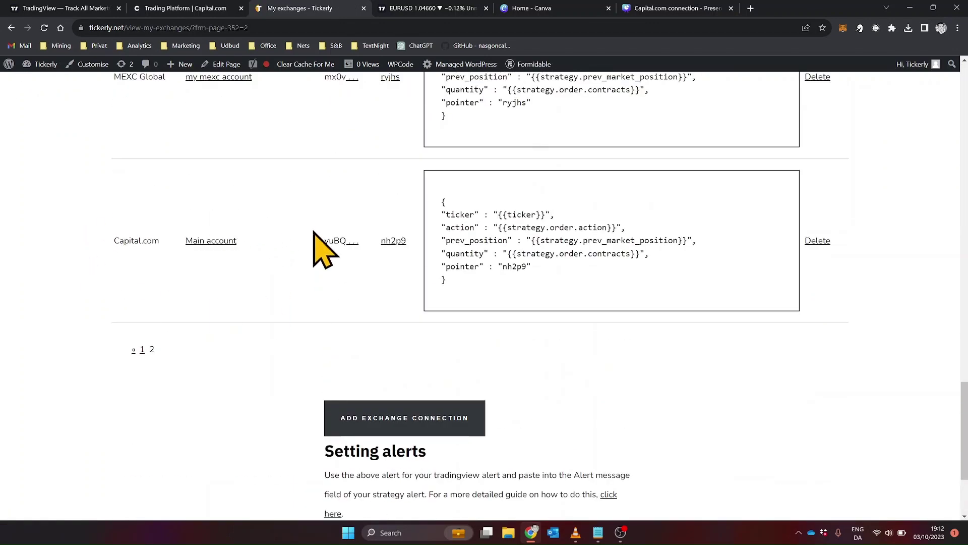
pyautogui.moveTo(528, 303)
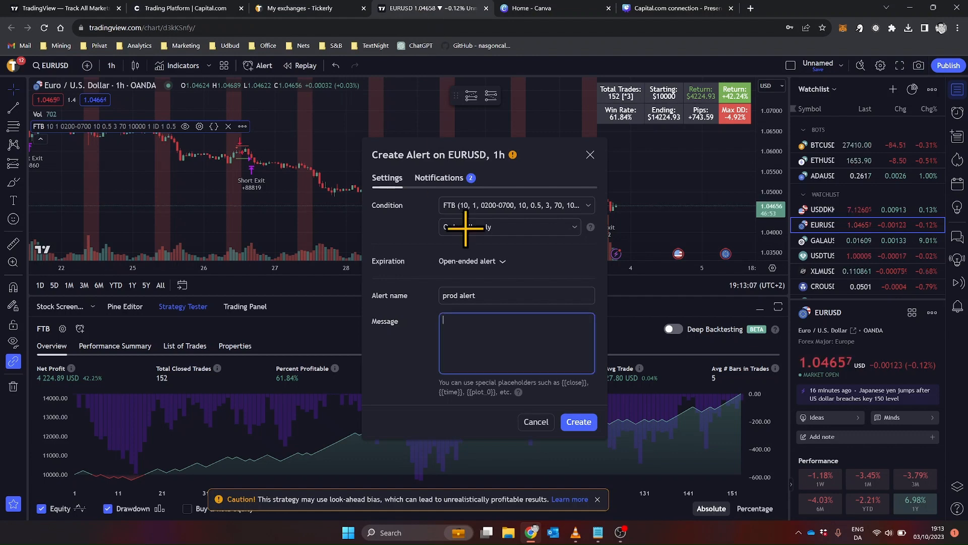
# Paste Tickerly's message into the alert, create it, and check the Alerts list
pyautogui.rightClick(517, 343)
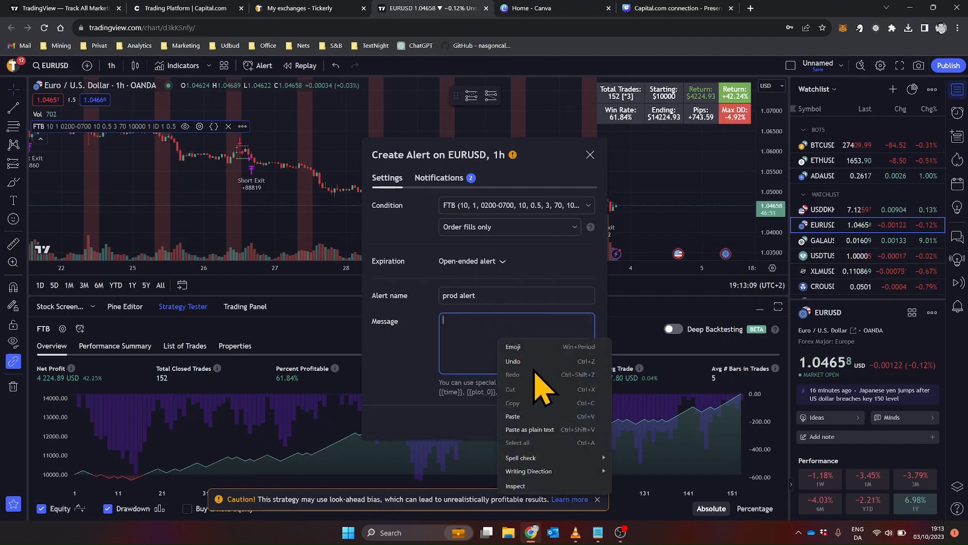
pyautogui.click(512, 415)
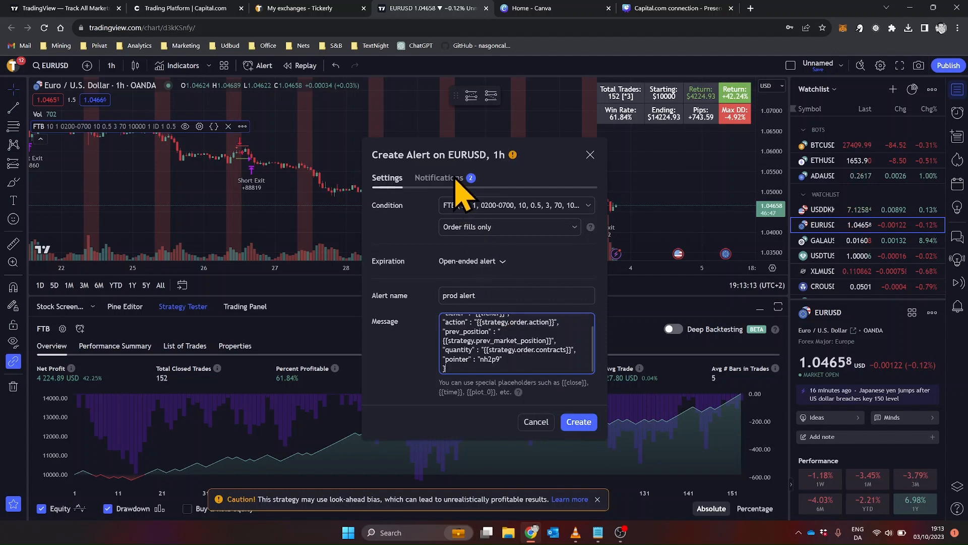
pyautogui.click(439, 178)
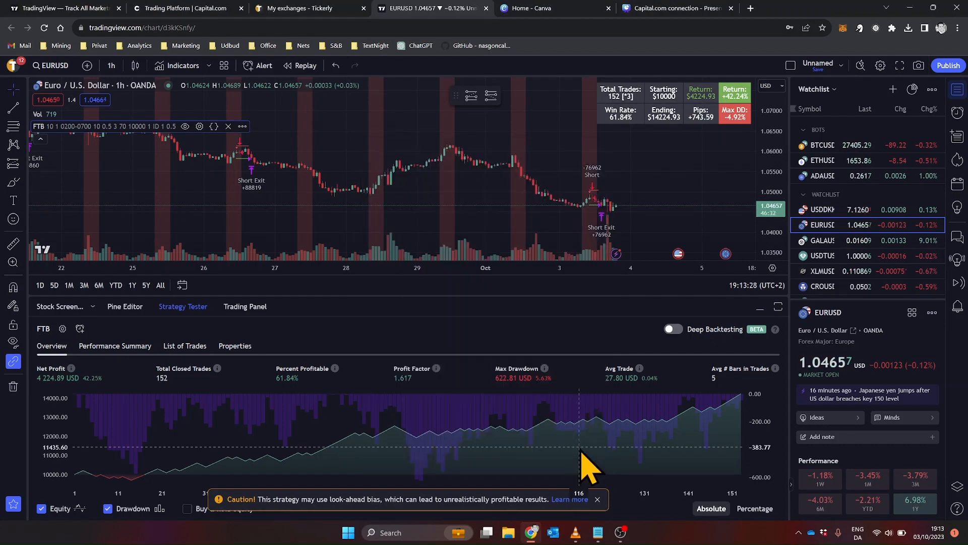
pyautogui.moveTo(725, 339)
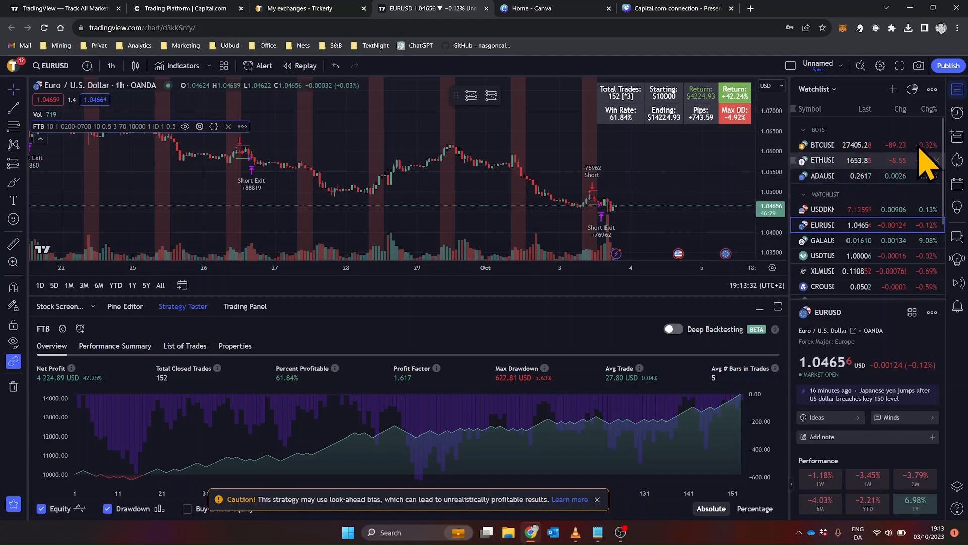
pyautogui.click(956, 111)
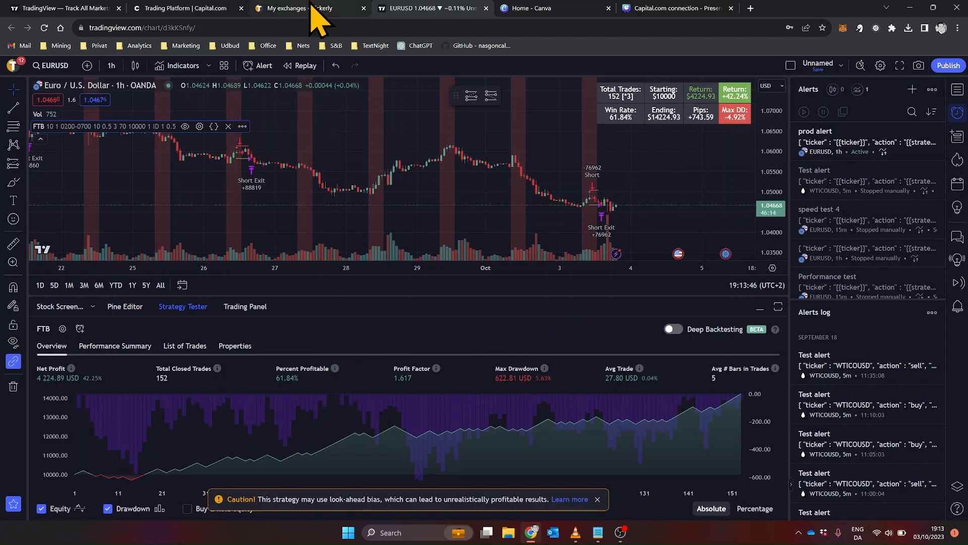
# Switch to the Tickerly tab, expand Resources, and go to Tickerly's home page via the logo
pyautogui.click(308, 8)
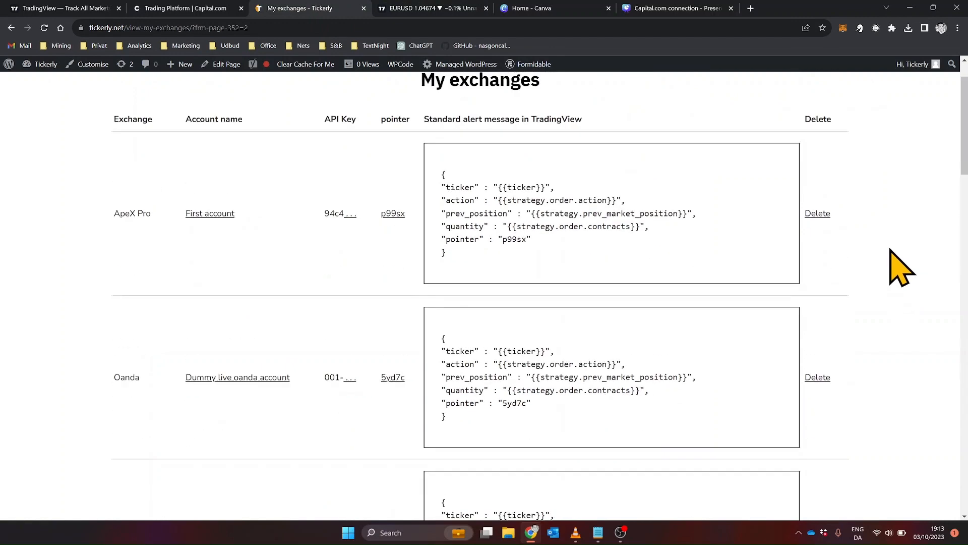
pyautogui.click(786, 99)
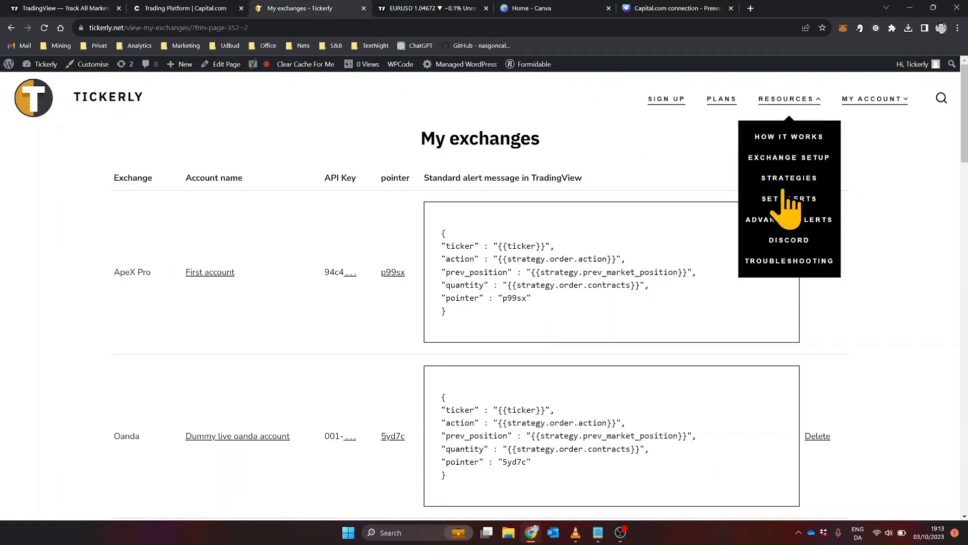
pyautogui.moveTo(741, 118)
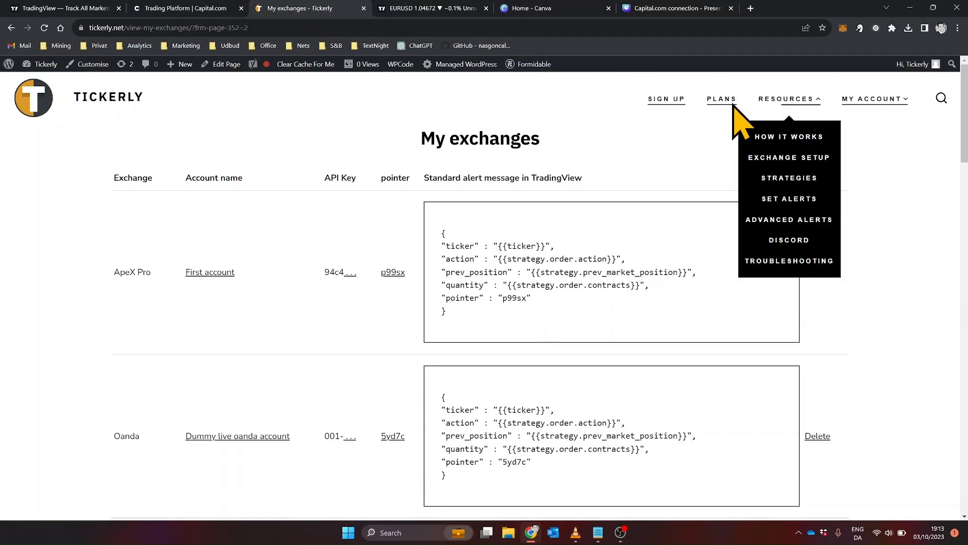
pyautogui.click(34, 97)
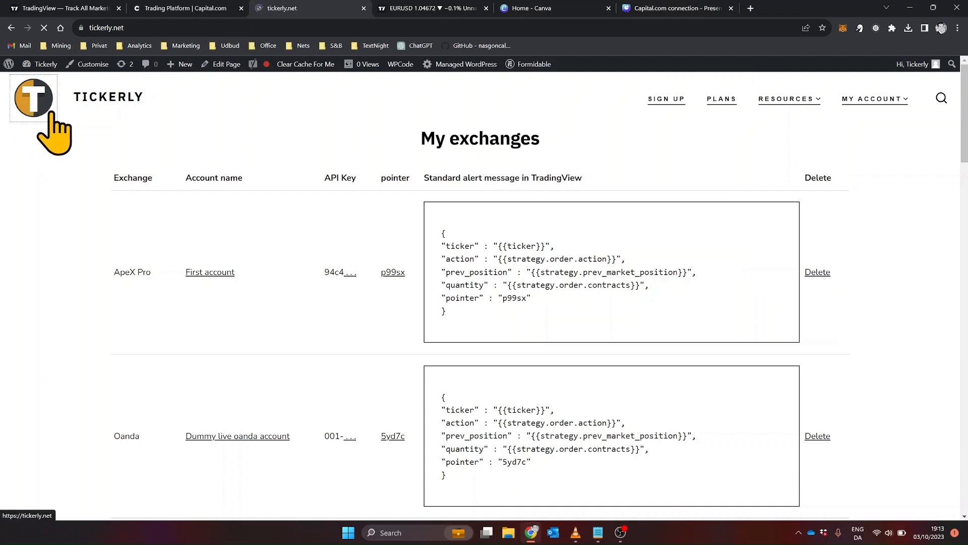
pyautogui.click(33, 97)
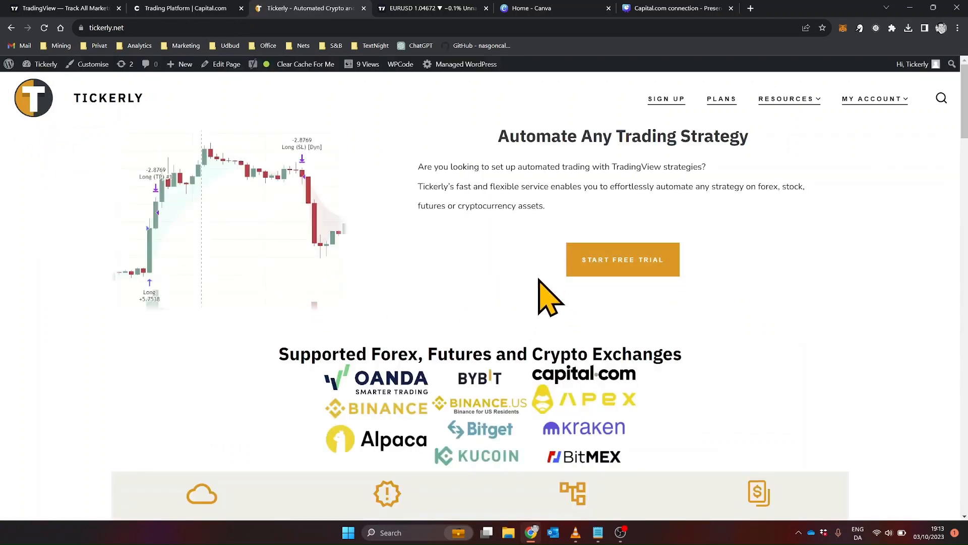
pyautogui.moveTo(630, 290)
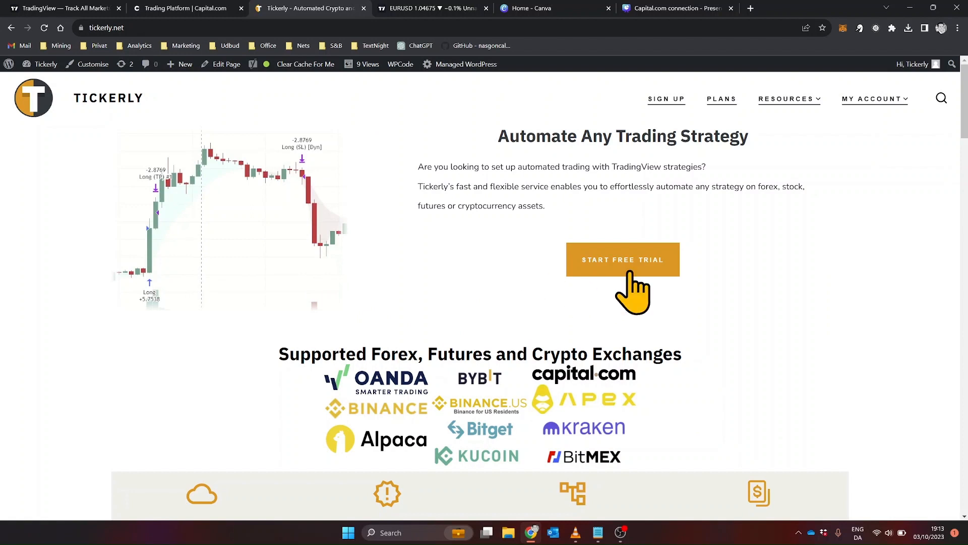
pyautogui.moveTo(689, 343)
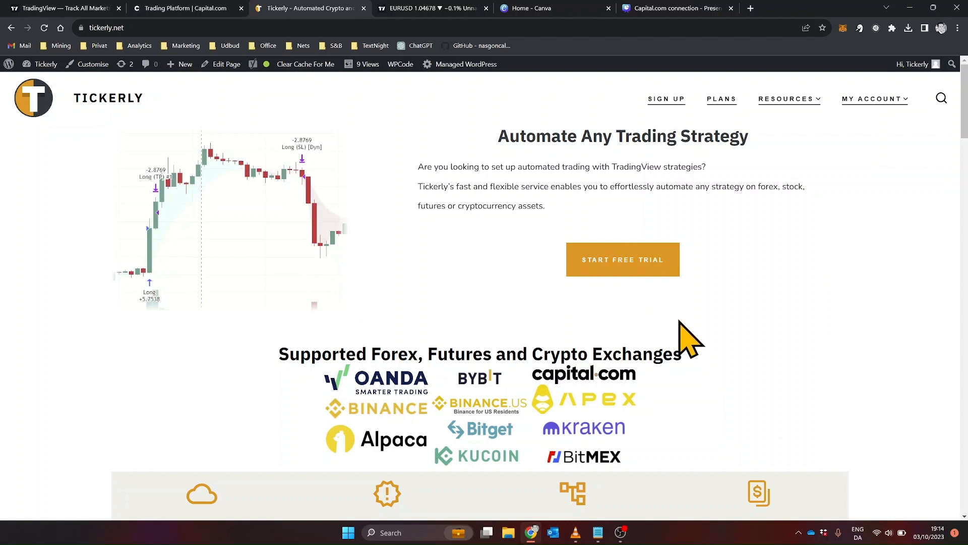
pyautogui.moveTo(793, 284)
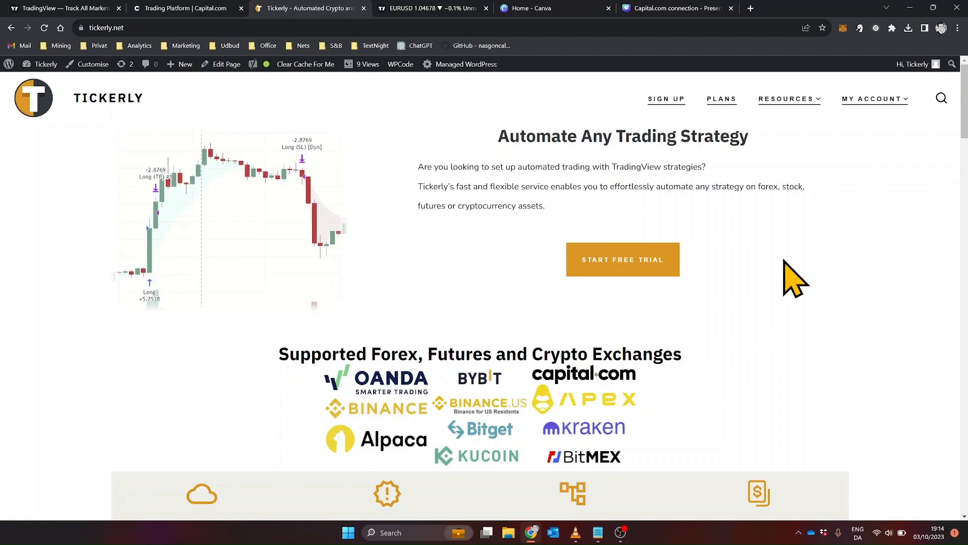